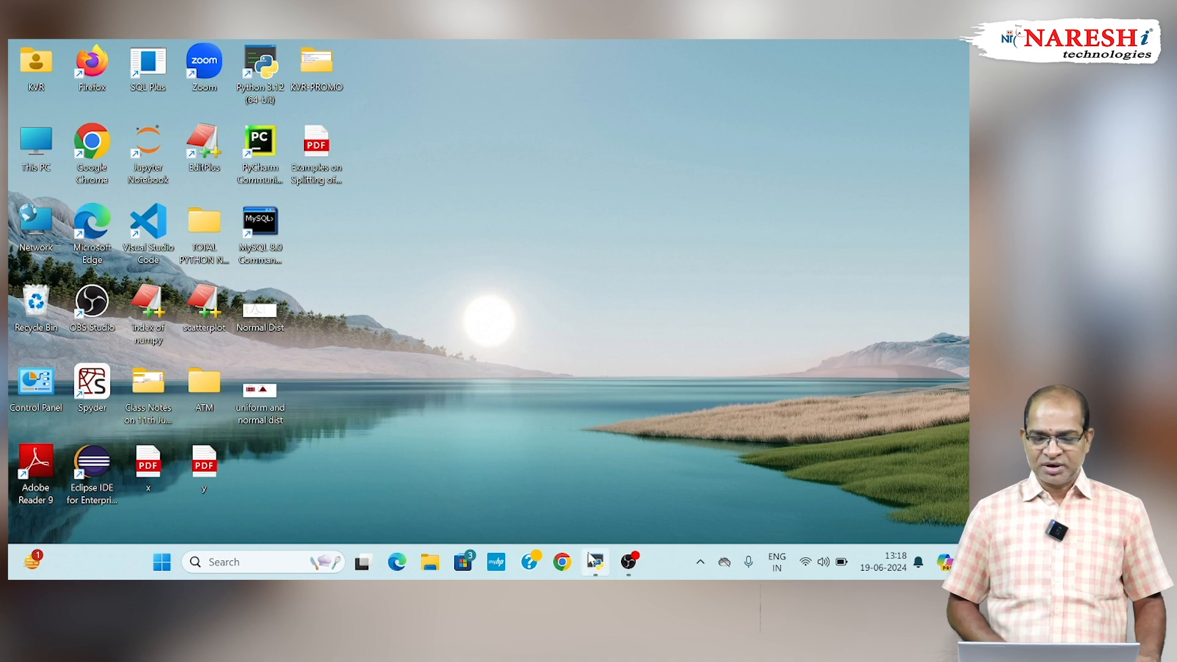
# - Briefly launch and then close the Python interactive console window
pyautogui.doubleClick(259, 64)
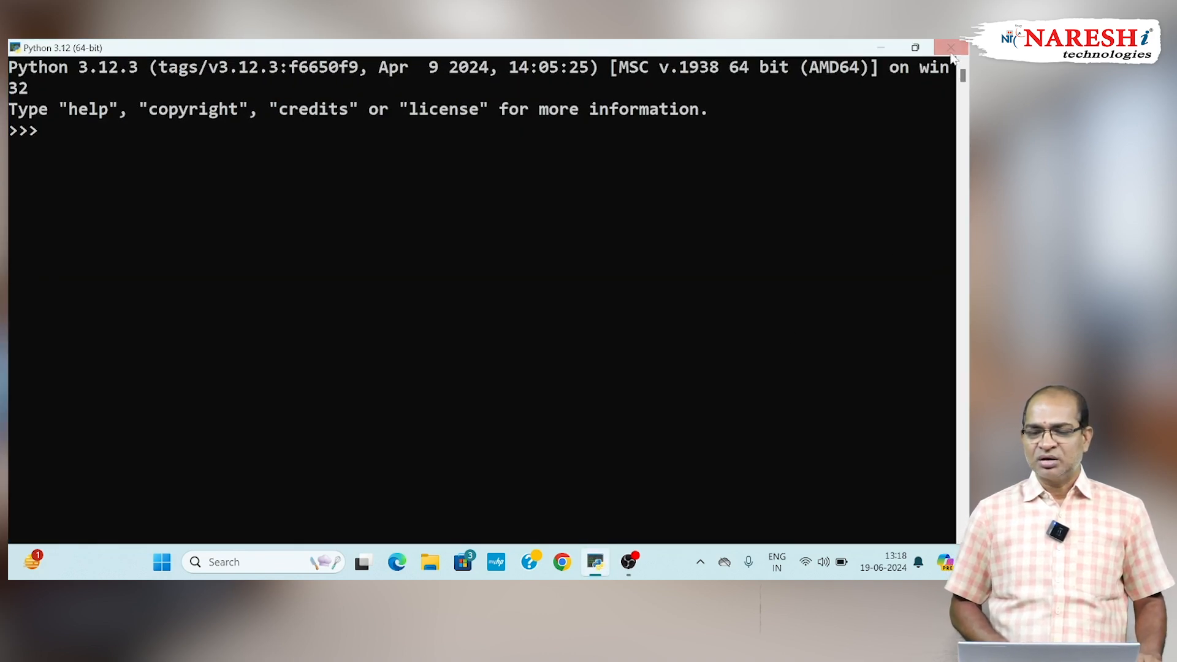
pyautogui.click(951, 48)
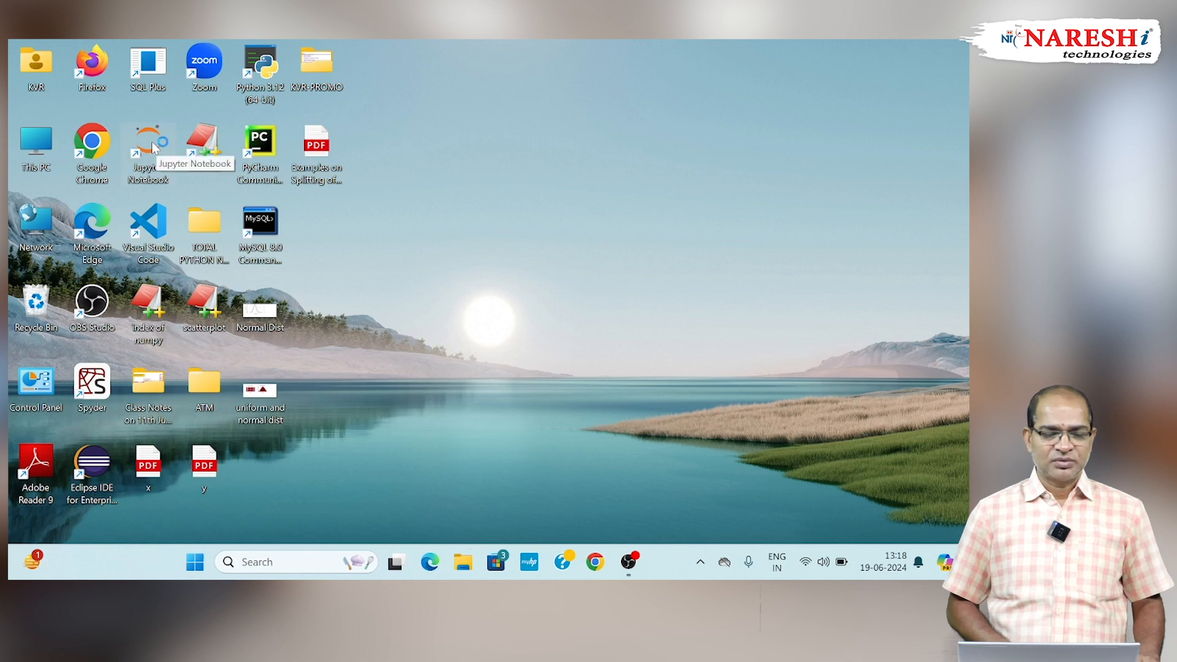
# - Launch Jupyter Notebook and create a new empty Python 3 notebook (Untitled25)
pyautogui.doubleClick(147, 150)
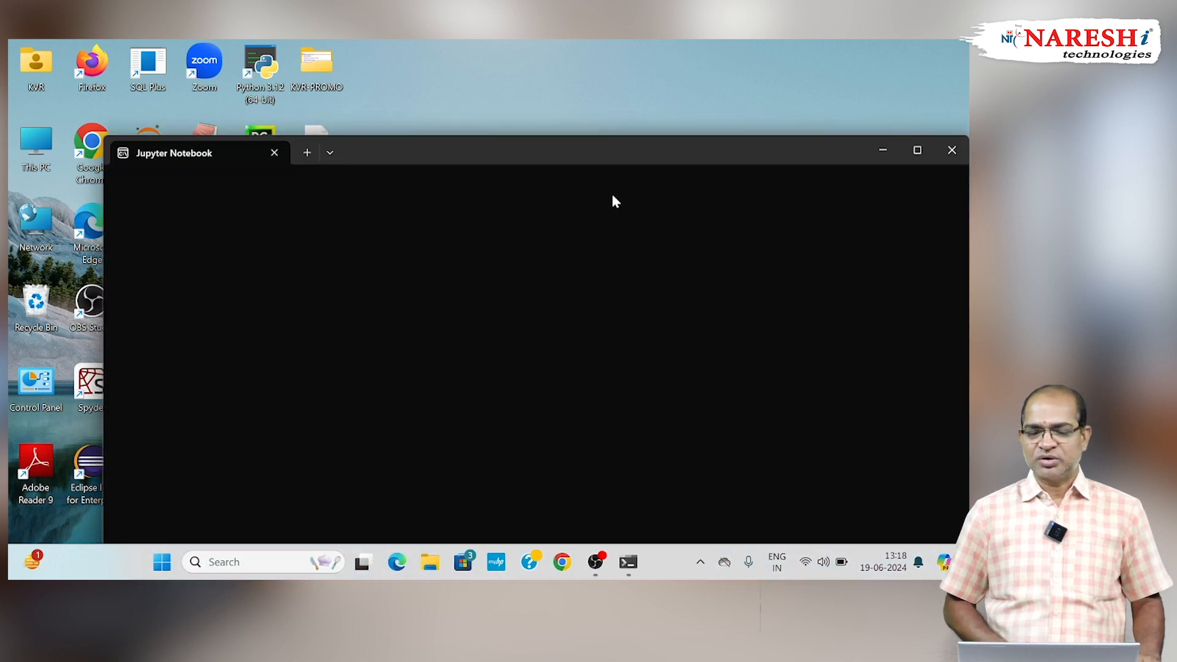
pyautogui.click(917, 150)
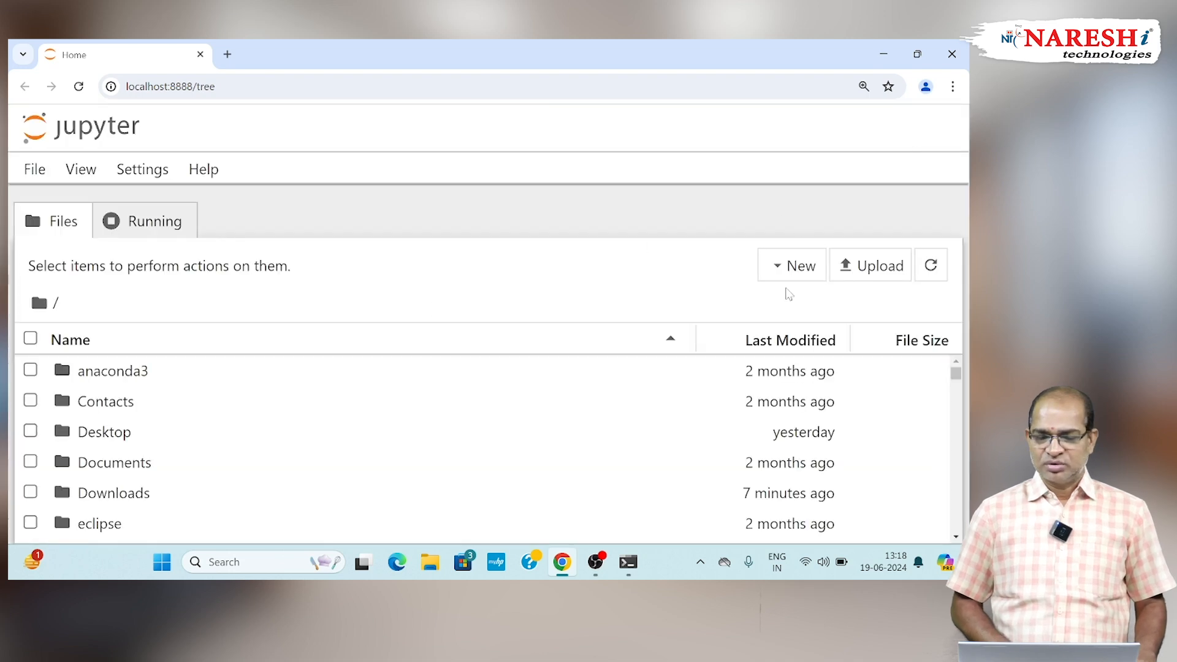
pyautogui.click(793, 265)
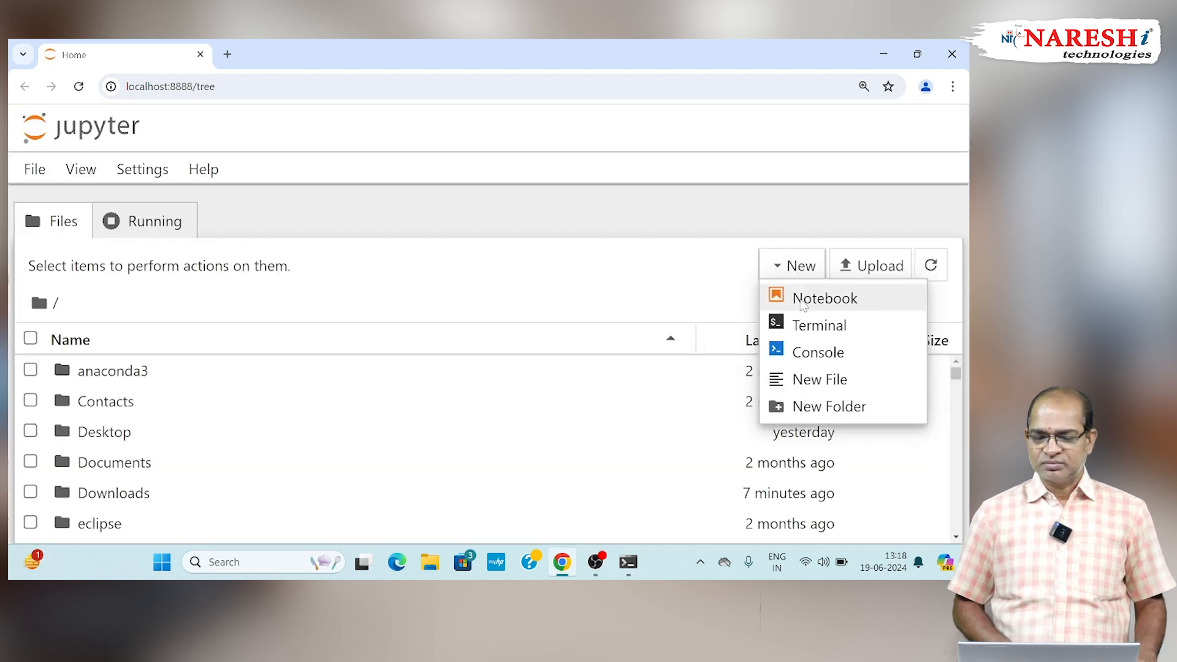
pyautogui.click(824, 298)
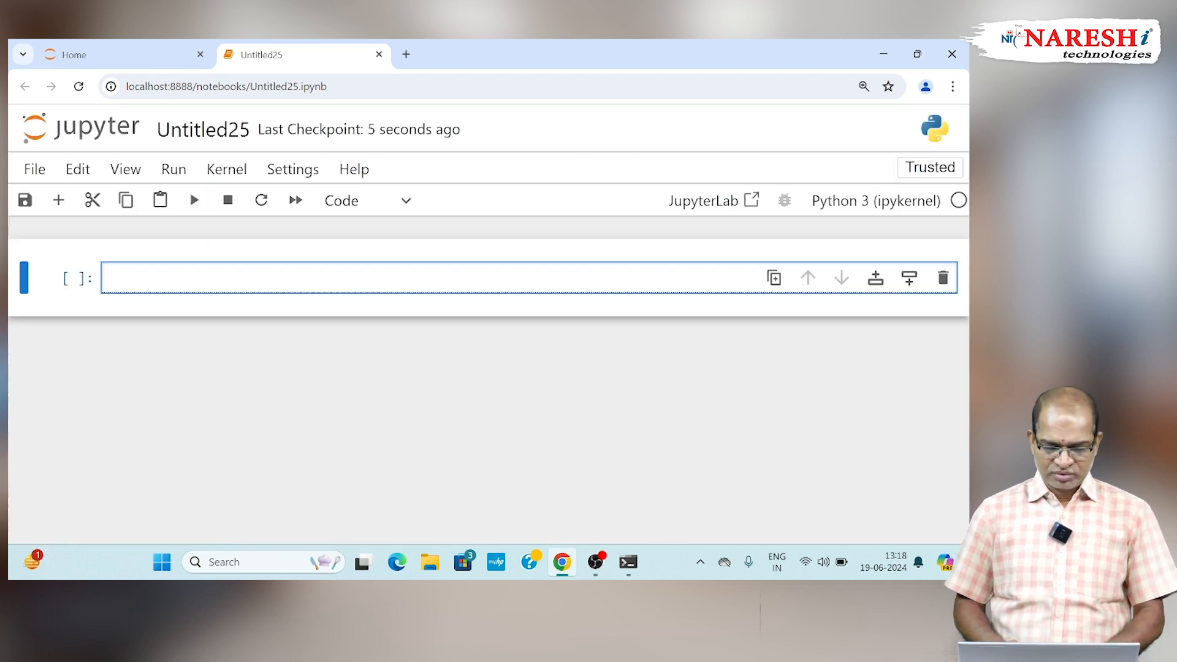
# - Run a=12.34 with print(a,type(a)), showing 12.34 <class 'float'>
pyautogui.write('a=12.34')
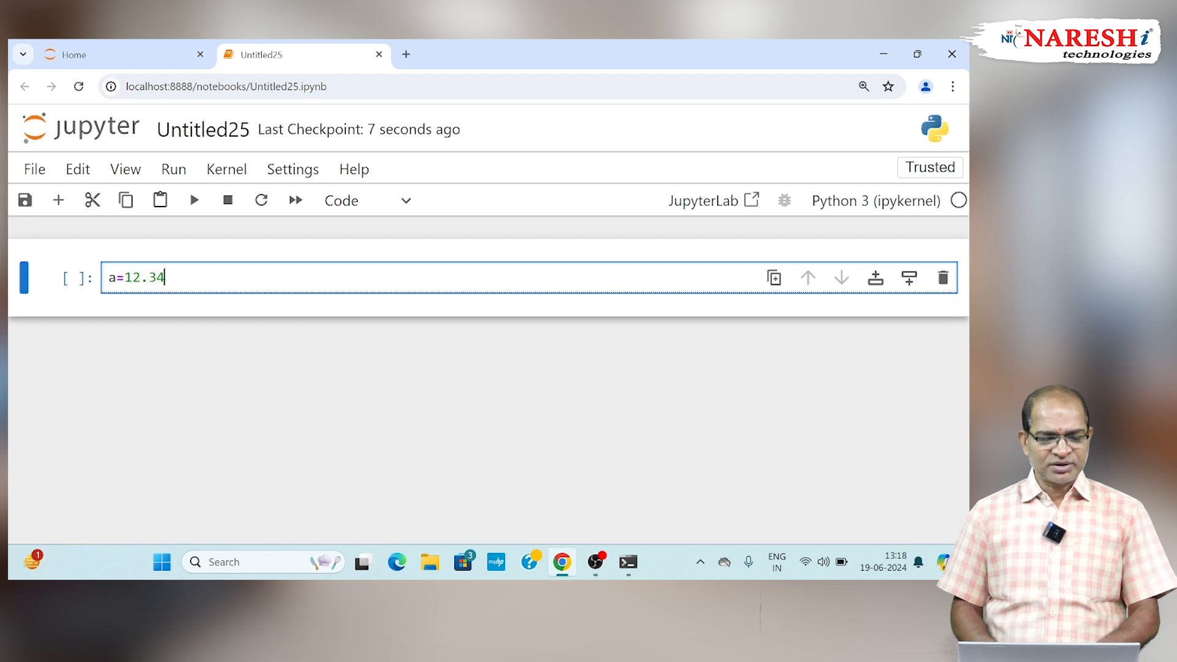
pyautogui.write('print(')
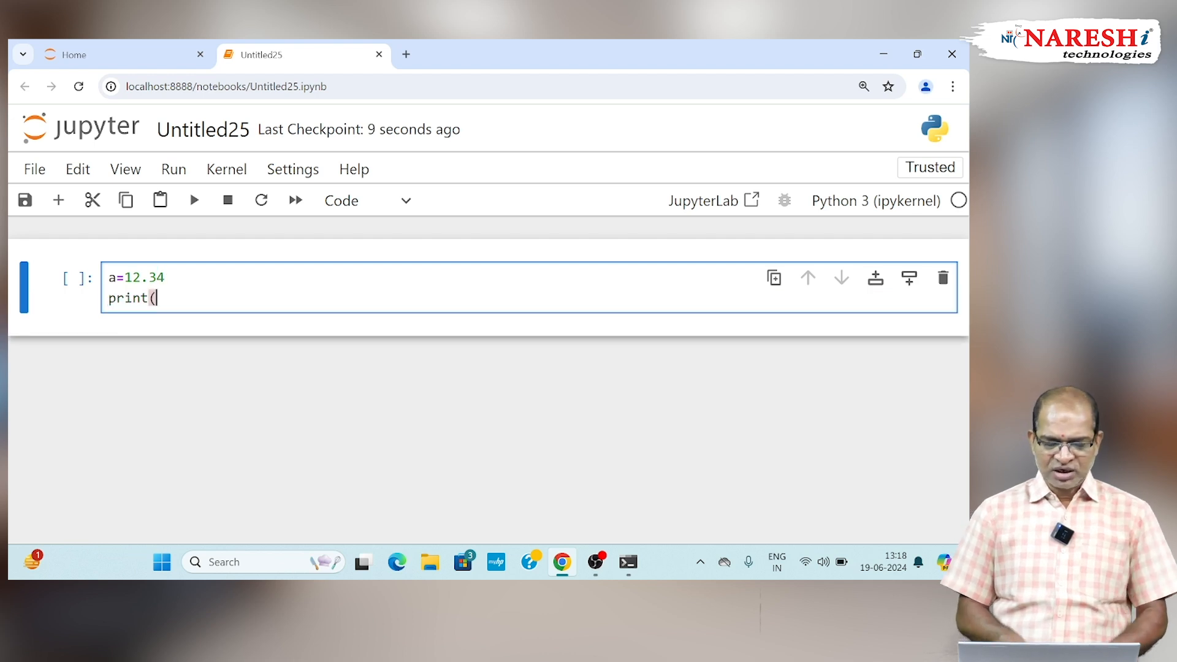
pyautogui.write('a,type(a')
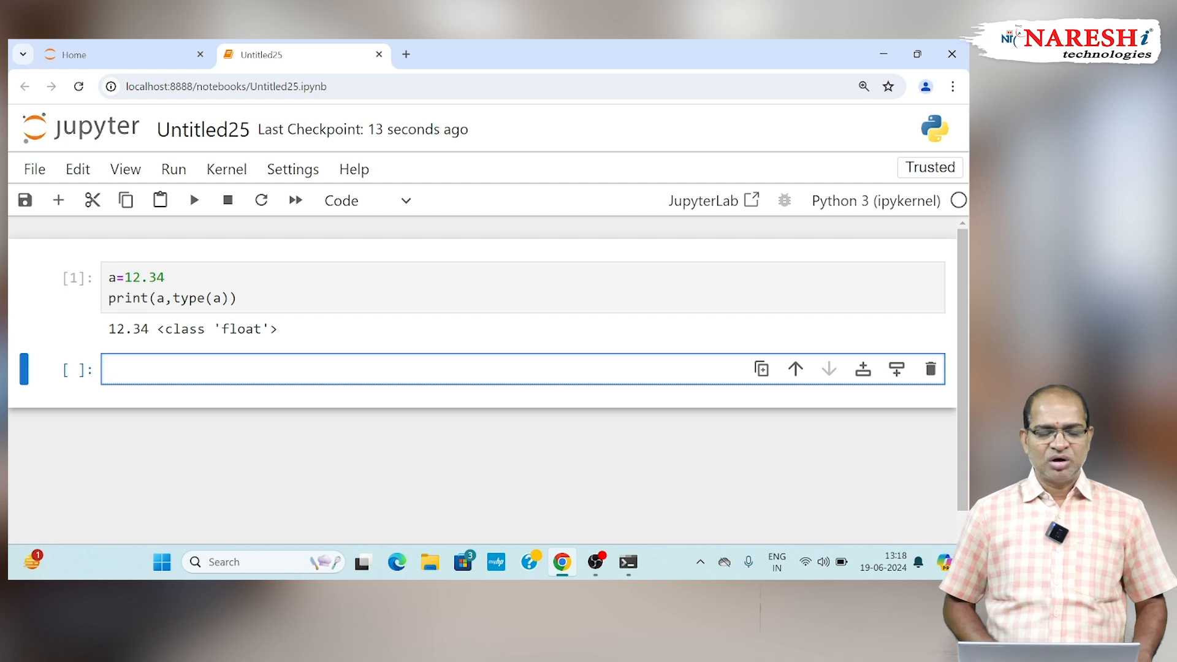
pyautogui.click(300, 369)
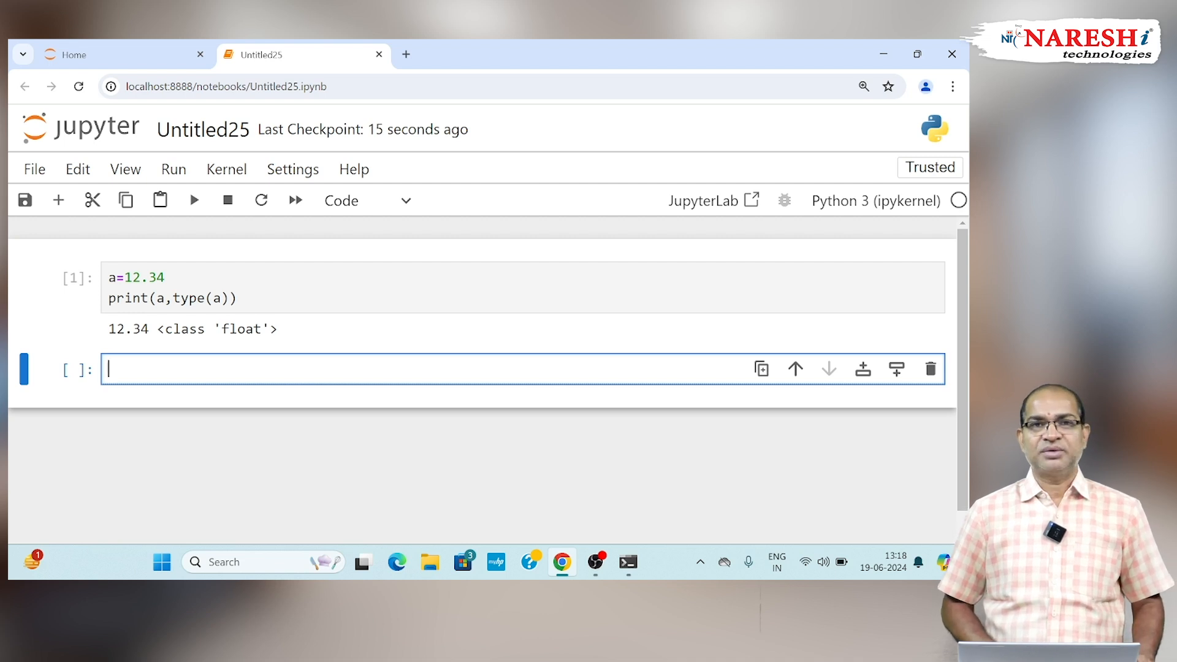
# - Run a=10, b=2.4, c=a+b with print(a,type(a)), showing 10 is an int
pyautogui.write('a')
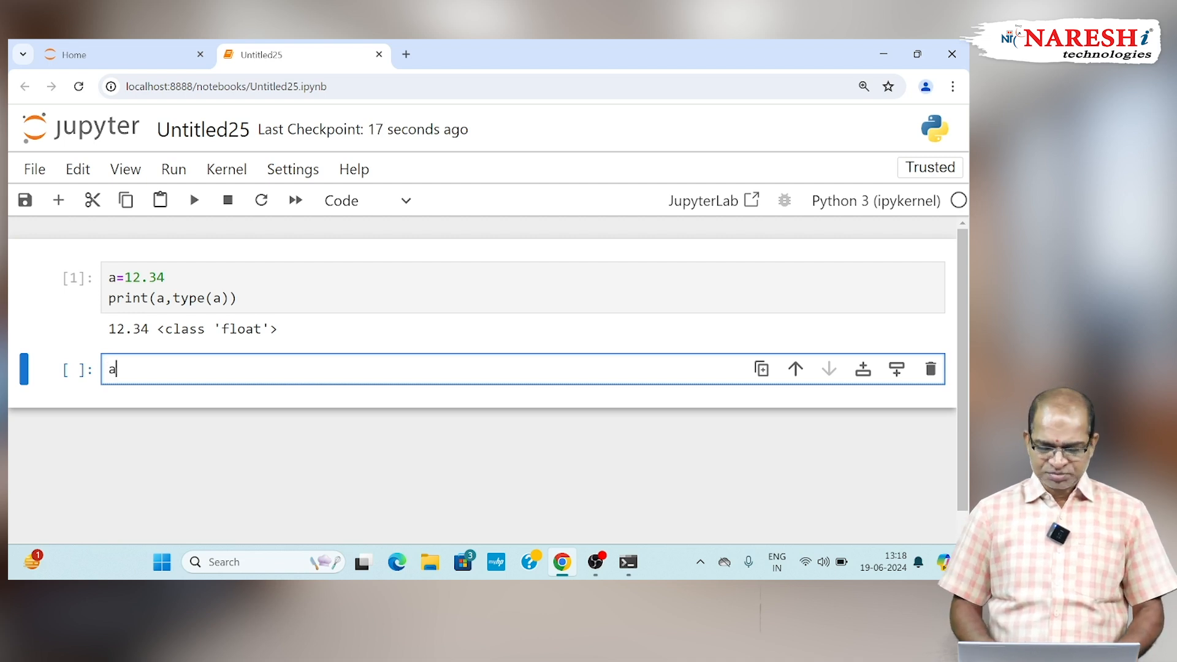
pyautogui.write('=10')
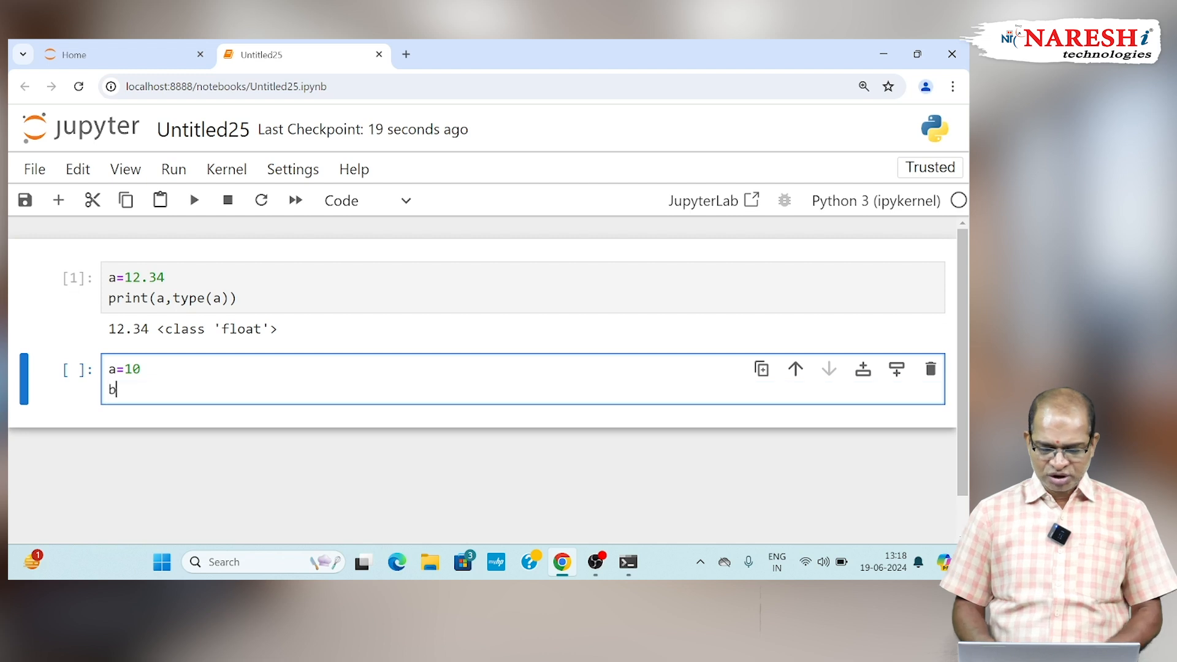
pyautogui.write('=2.3')
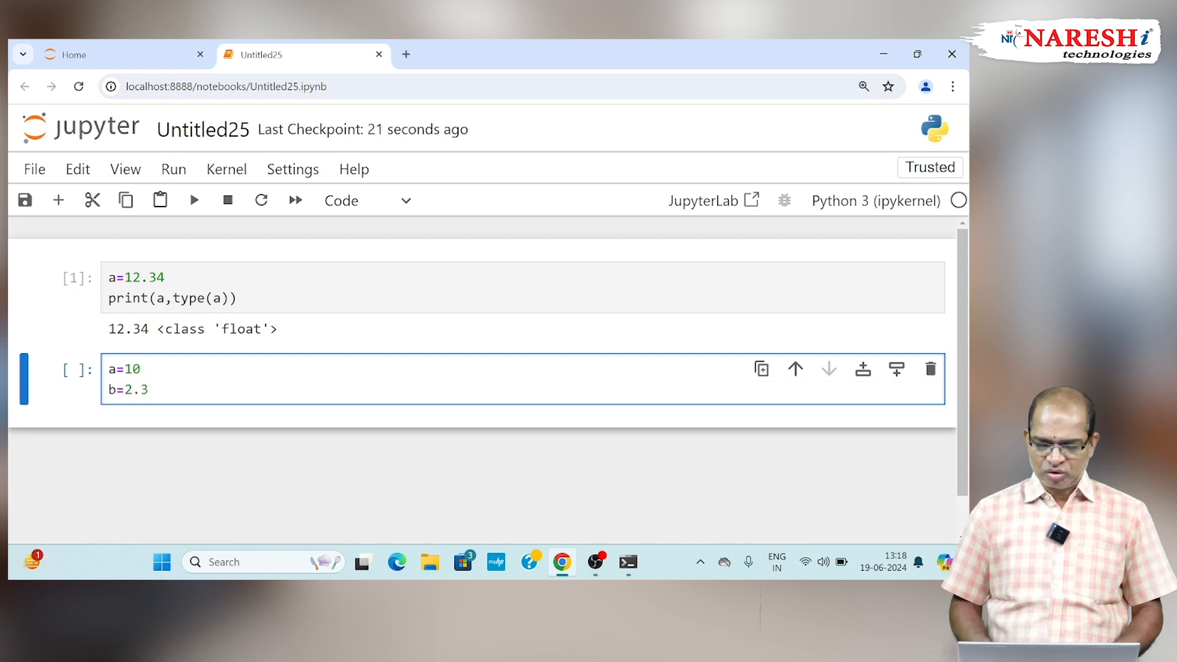
pyautogui.write('c=')
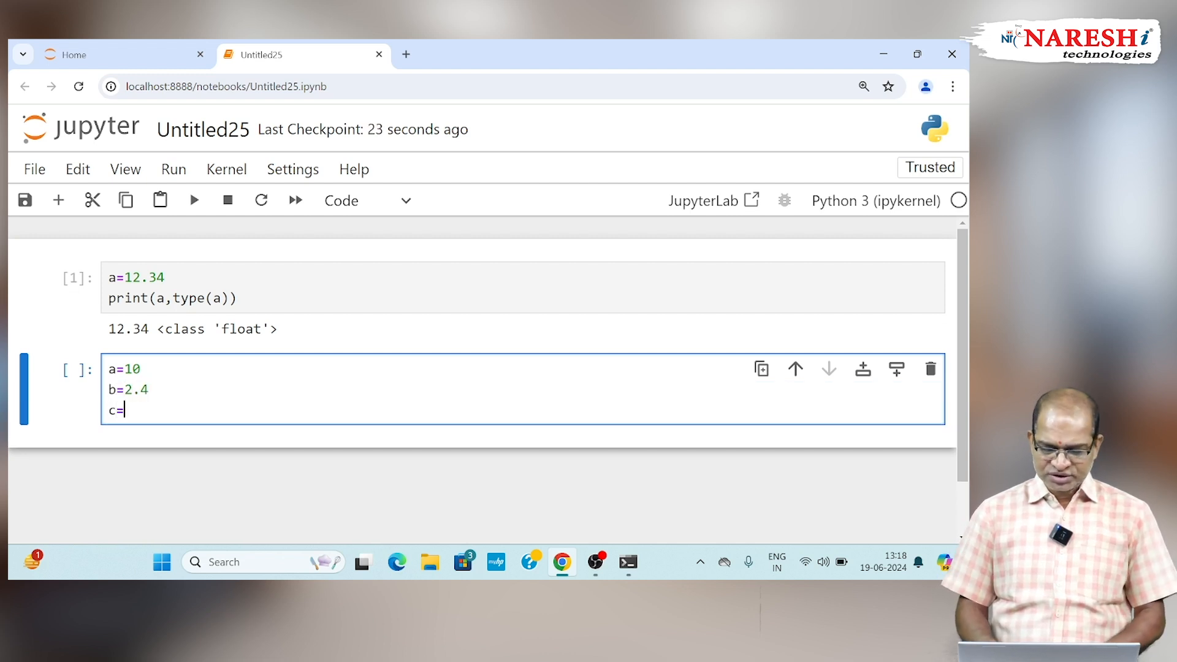
pyautogui.write('a+b')
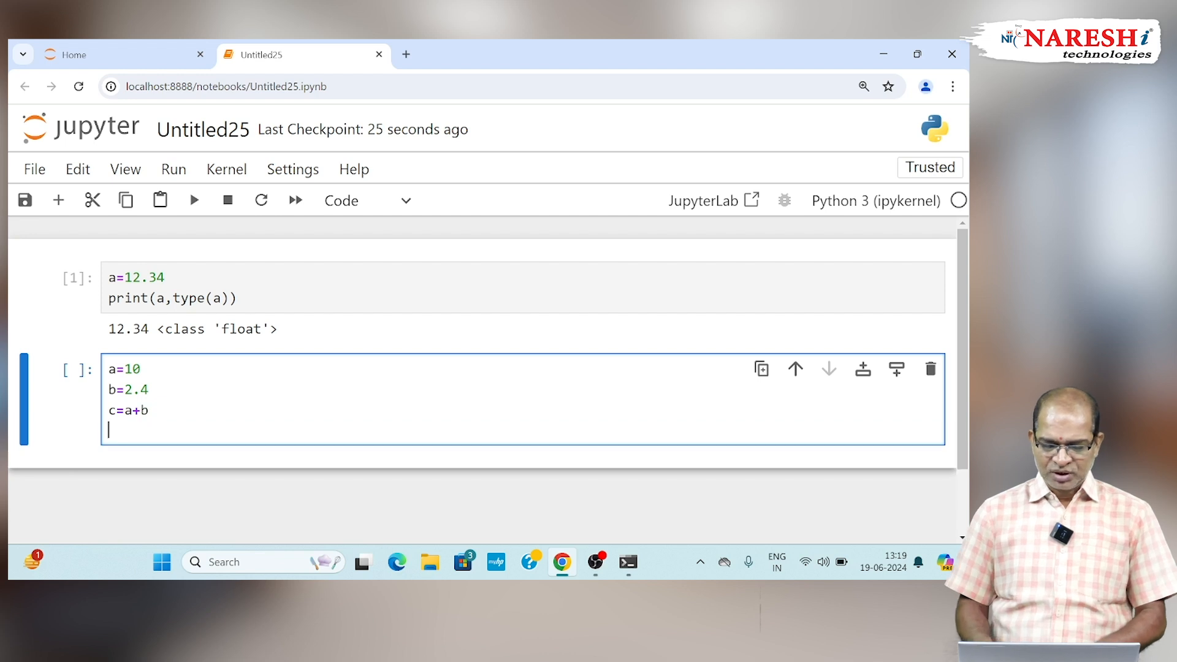
pyautogui.write('print(a')
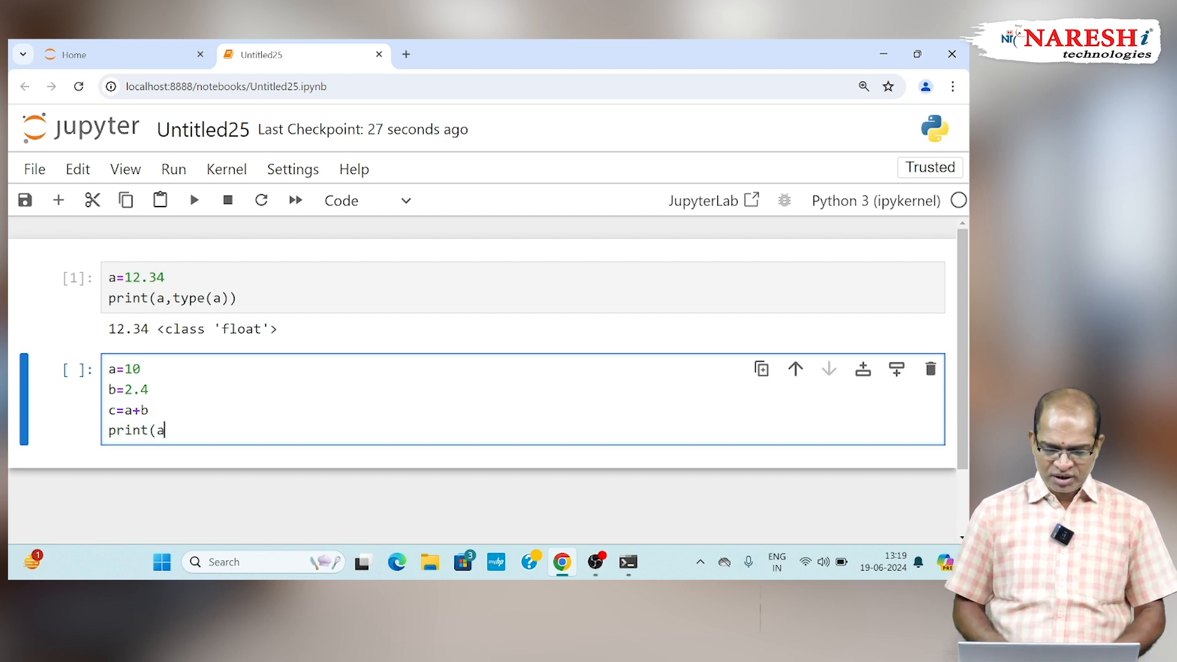
pyautogui.write(',type(a))')
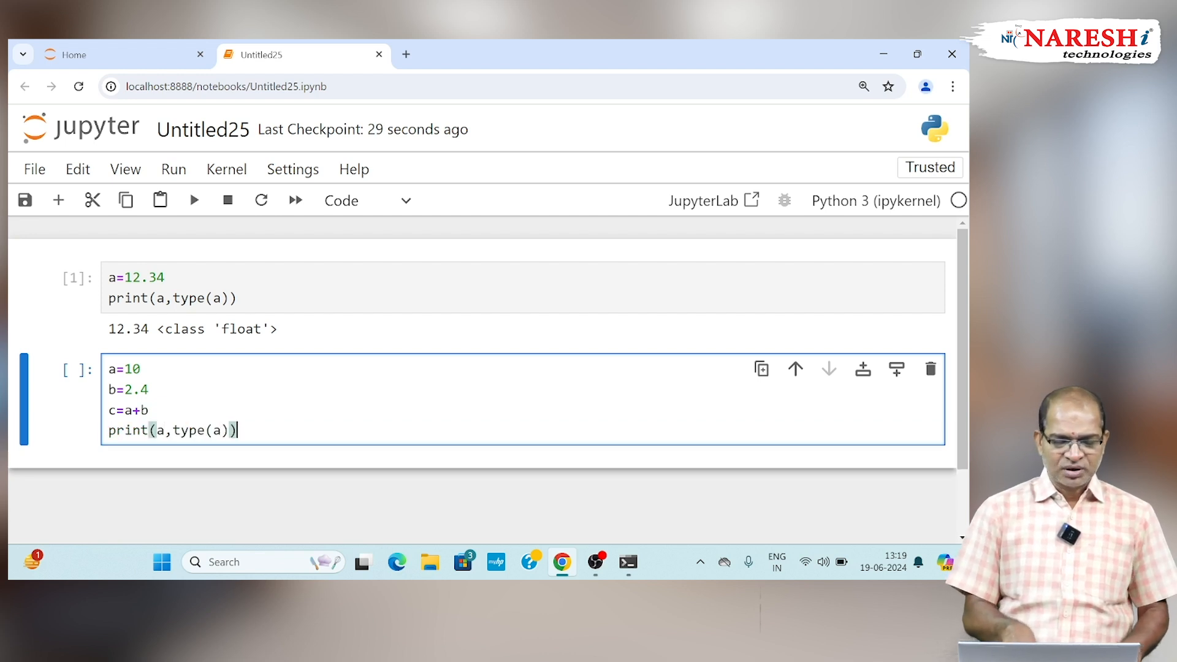
pyautogui.press('shift+enter')
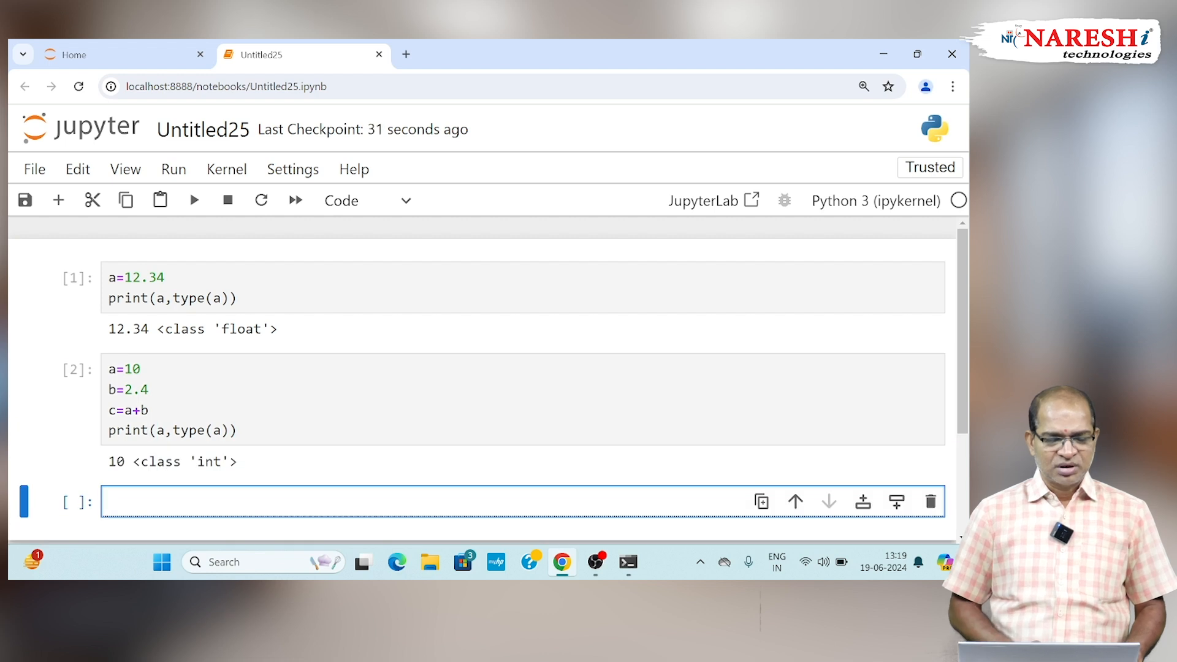
# - Run print(b,type(b)) and print(c,type(c)) in new cells, showing 2.4 and 12.4 as floats
pyautogui.write('print(')
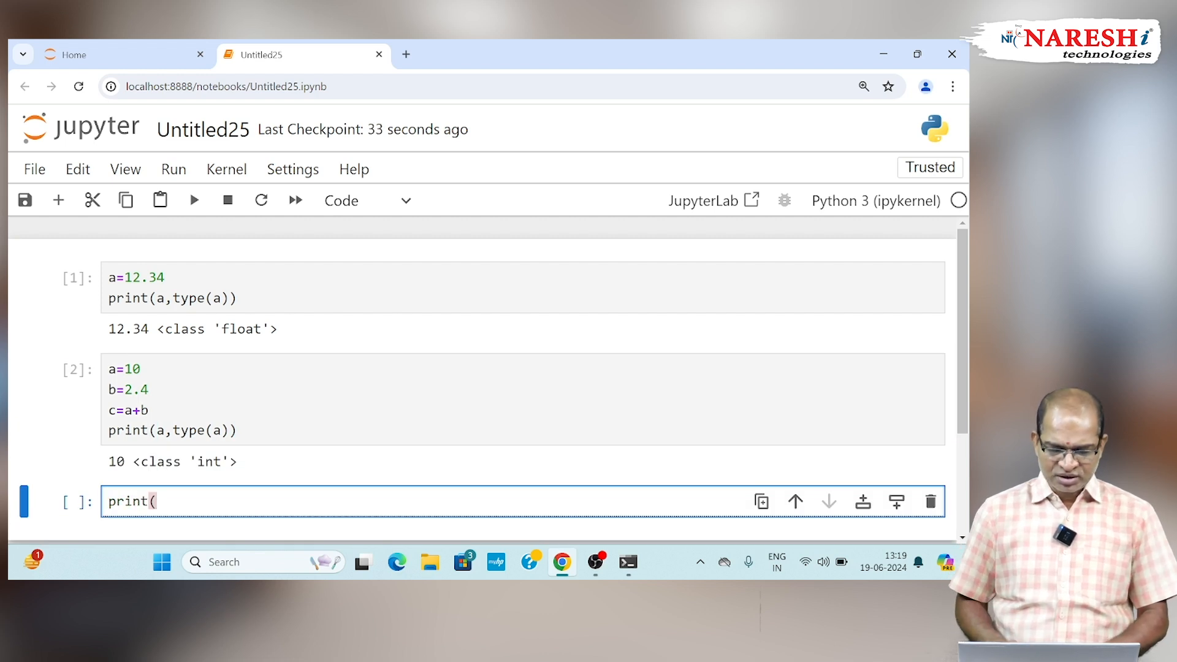
pyautogui.write('b,type(b')
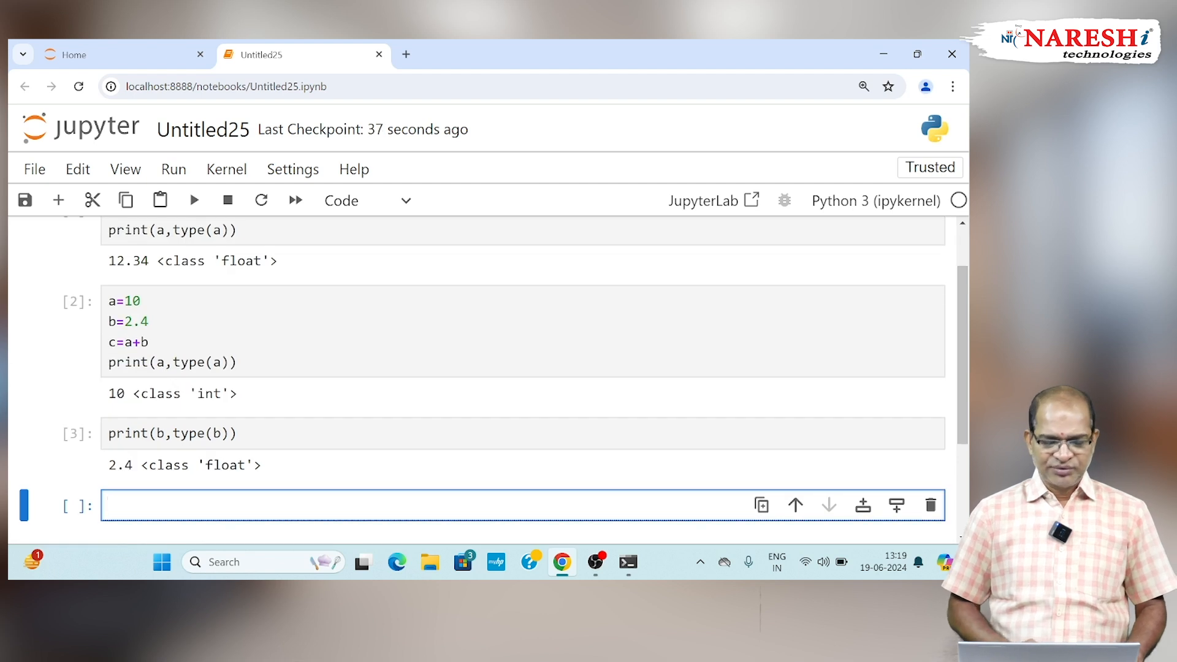
pyautogui.write('print(c,')
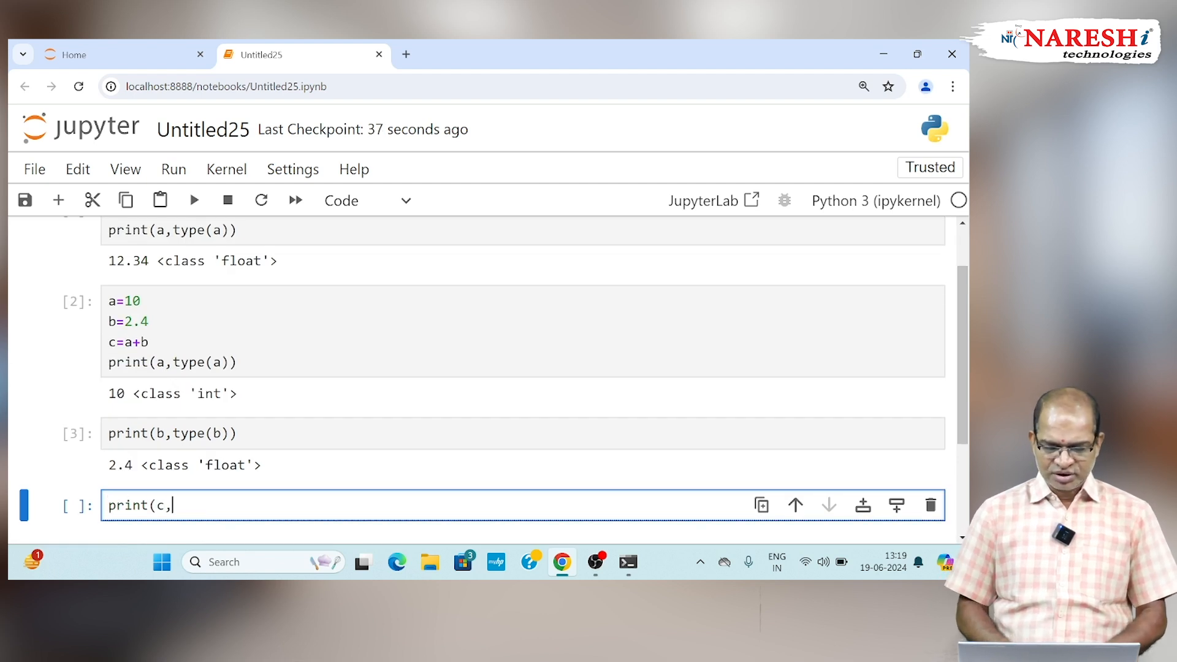
pyautogui.write('type(')
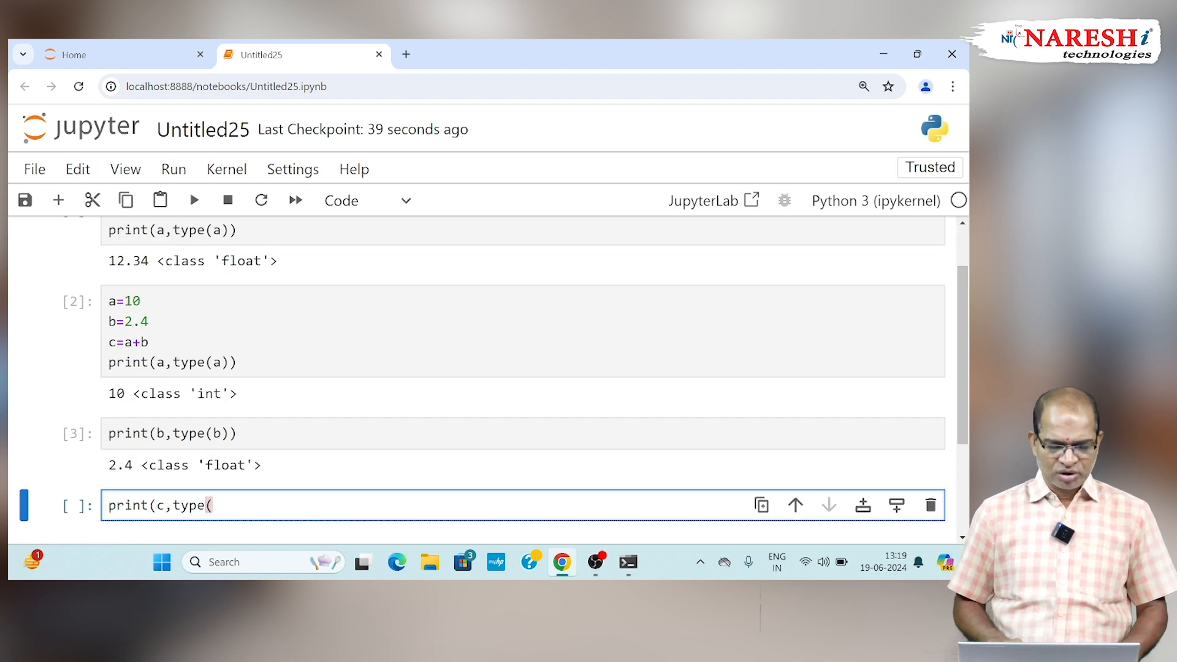
pyautogui.write('c))')
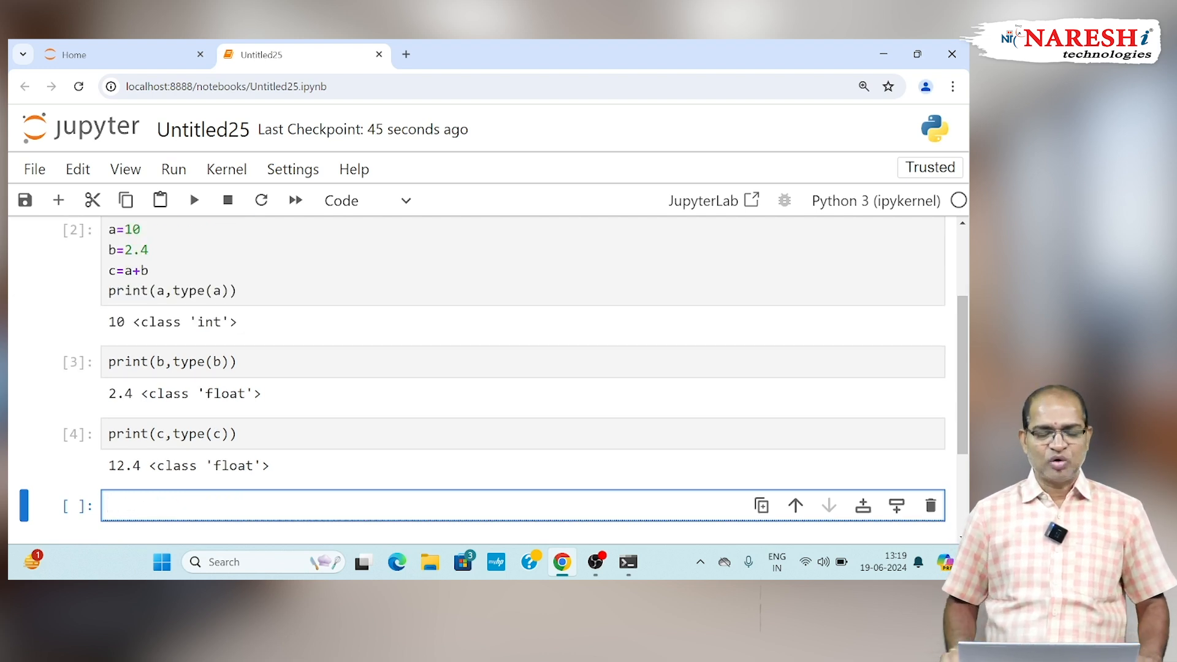
pyautogui.click(300, 504)
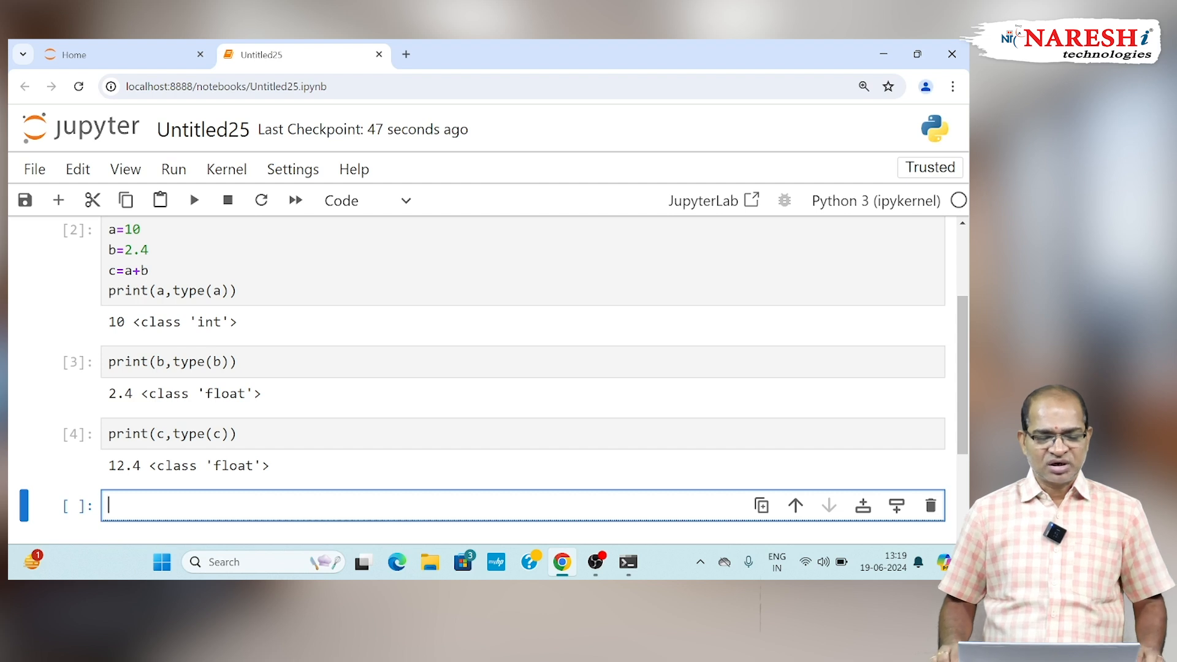
# - Run a=3e2 with print(a,type(a)), showing 300.0 <class 'float'>
pyautogui.write('a=')
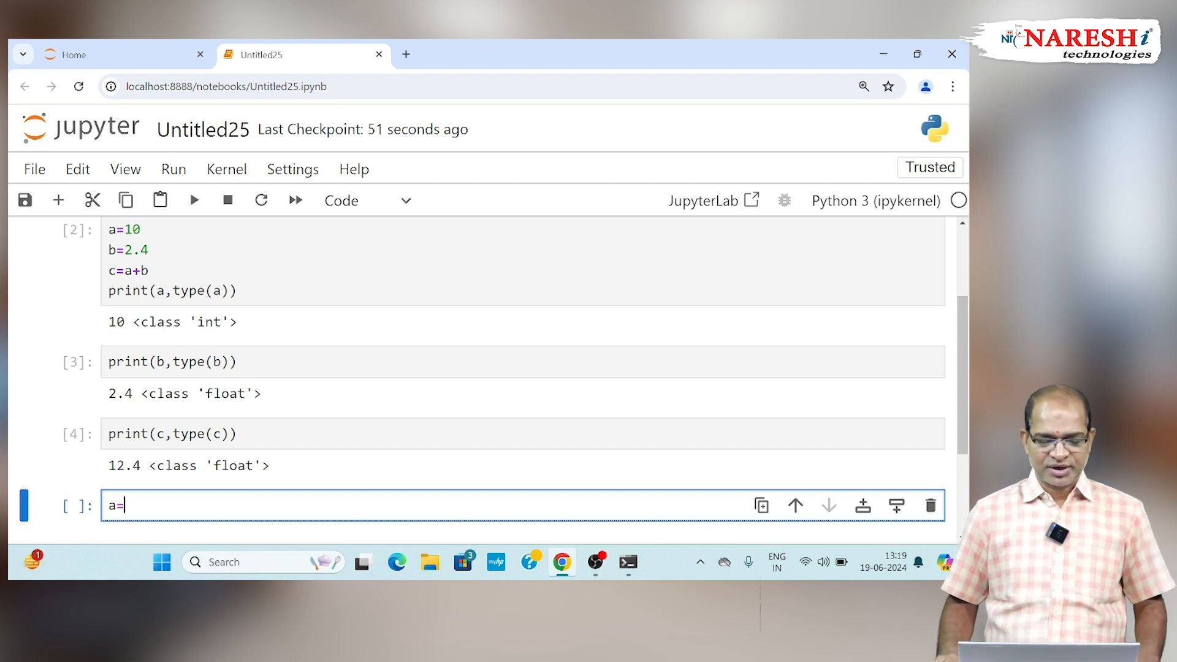
pyautogui.write('3e')
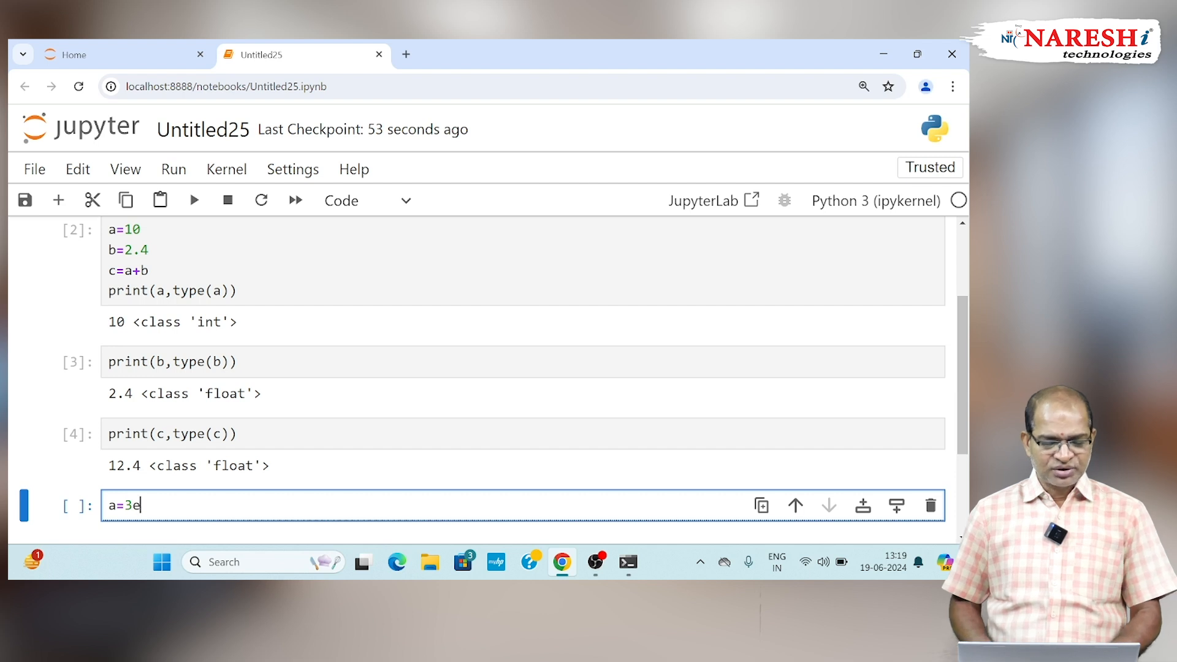
pyautogui.write('2')
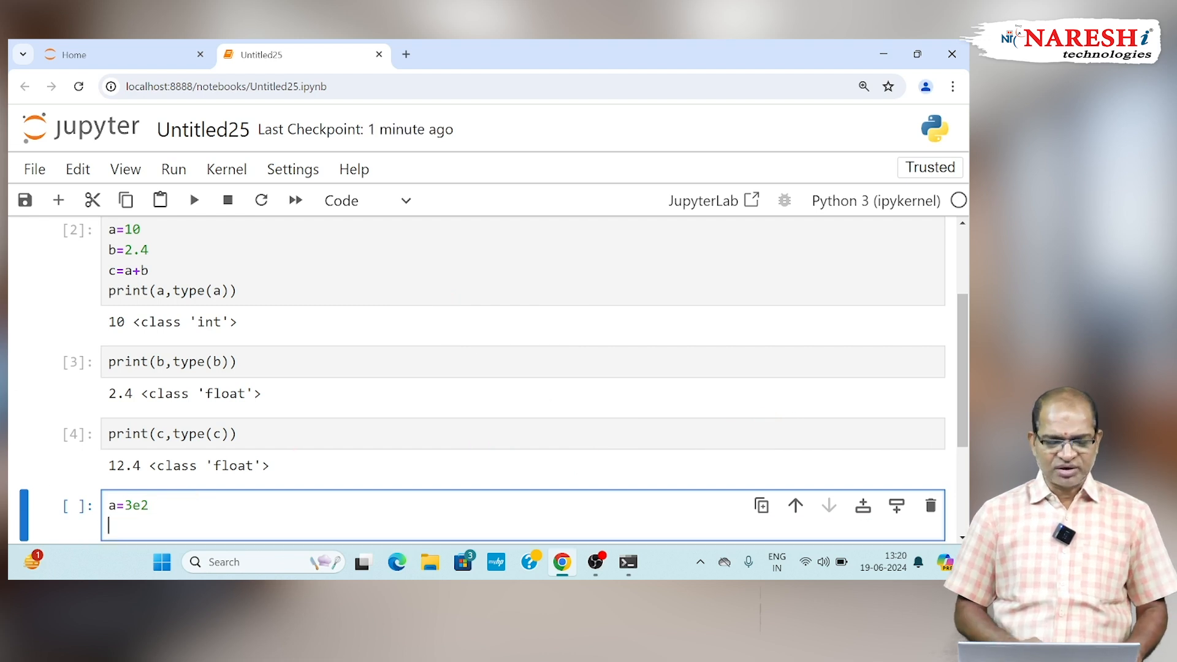
pyautogui.write('print(a,')
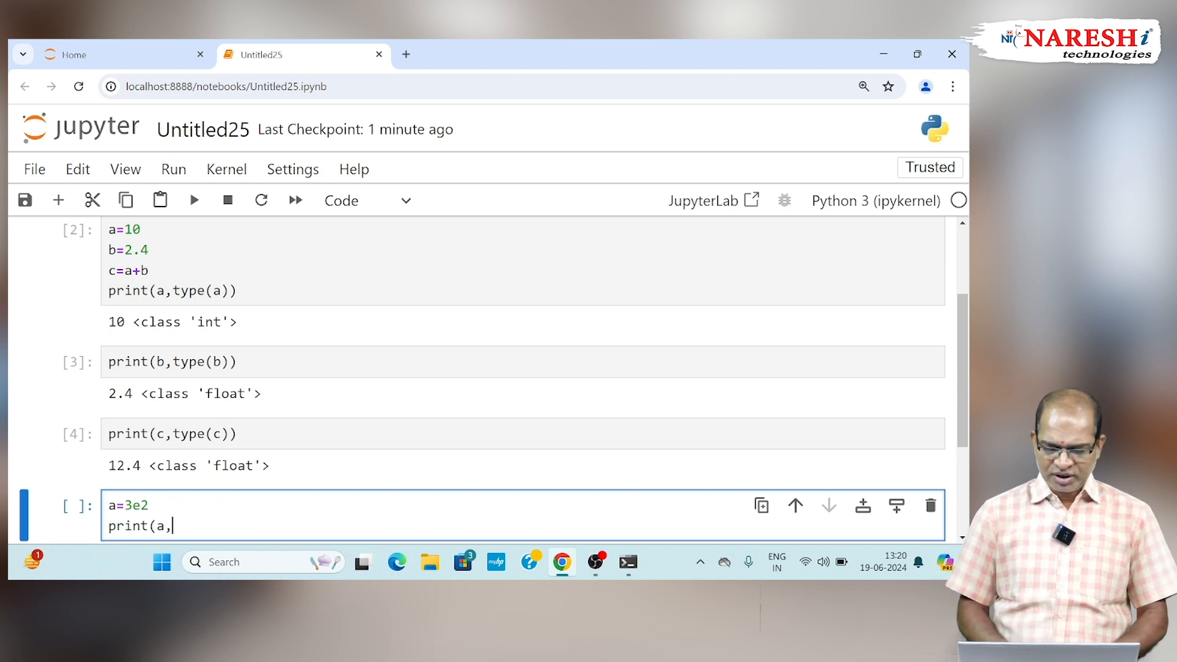
pyautogui.write('type(a))')
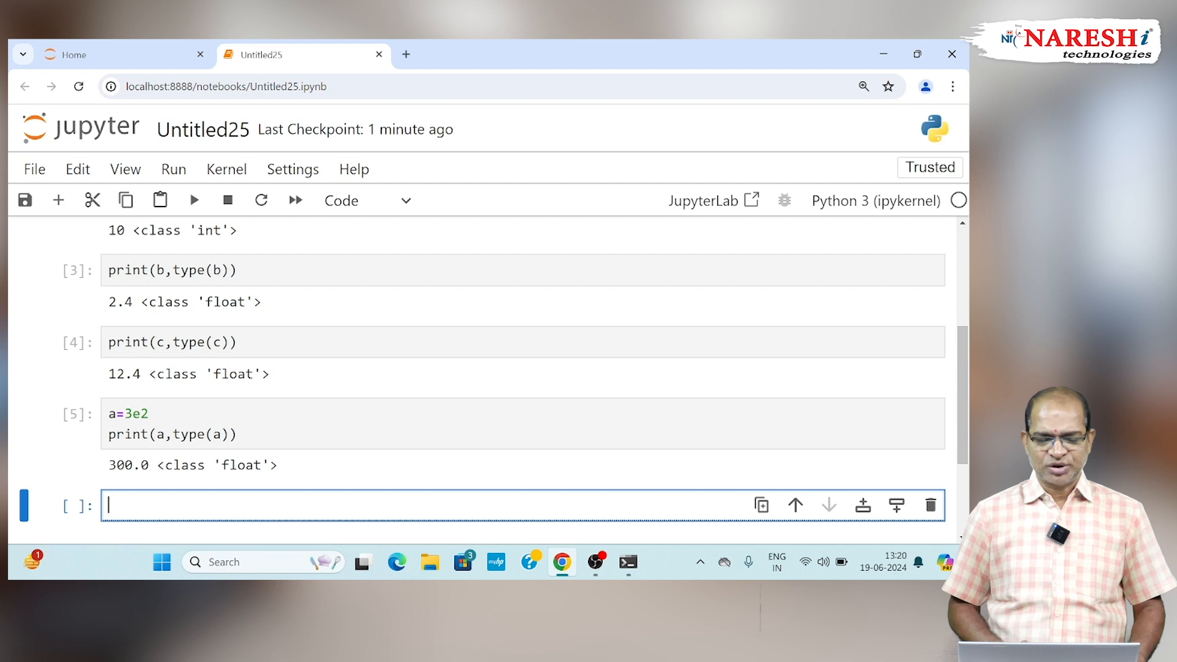
# - Begin the next cell with a=10e for the negative-exponent example
pyautogui.write('a=')
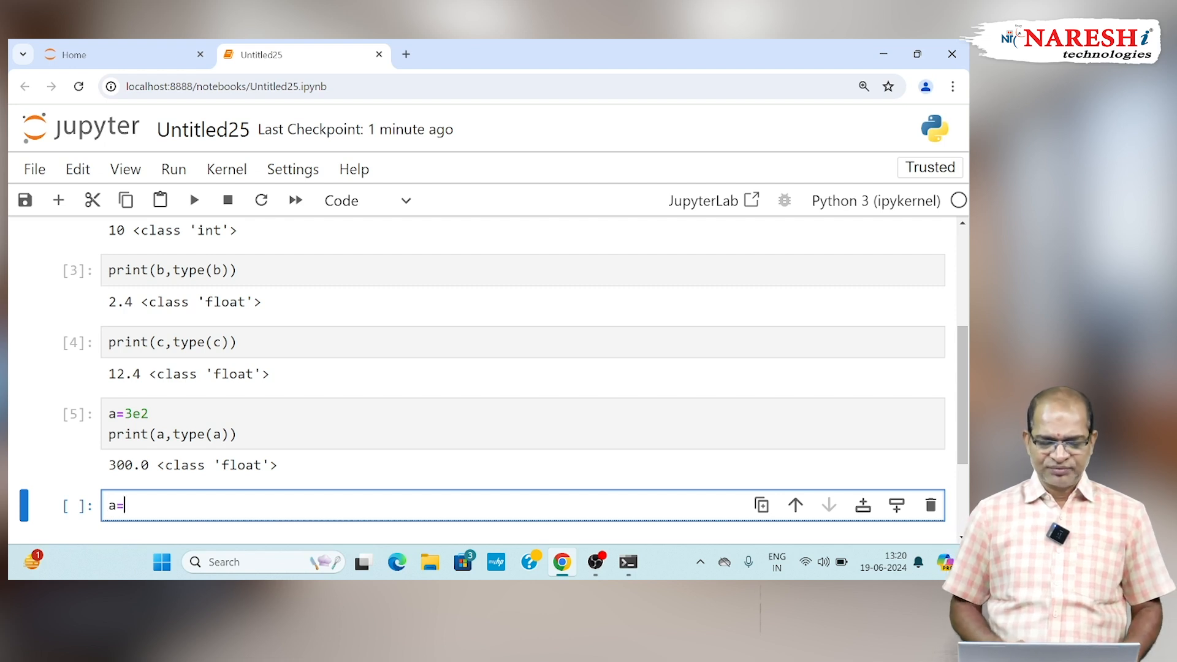
pyautogui.write('10e')
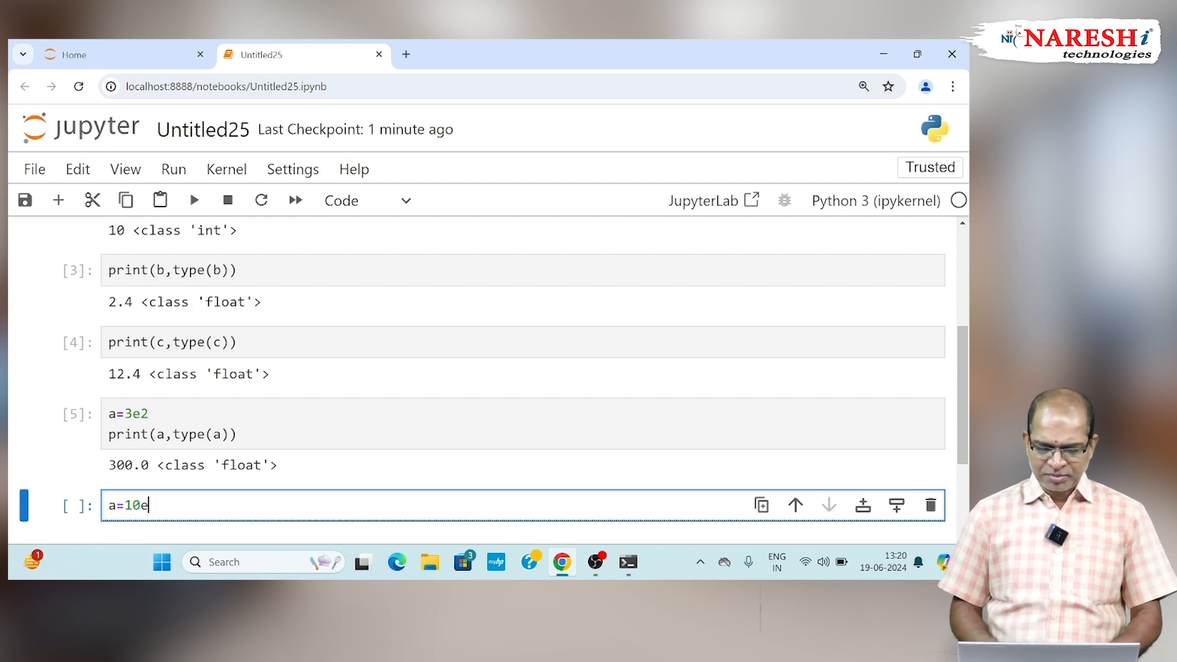
# - Complete and run a=10e-2 with print(a,type(a)), showing 0.1 <class 'float'>
pyautogui.write('-2')
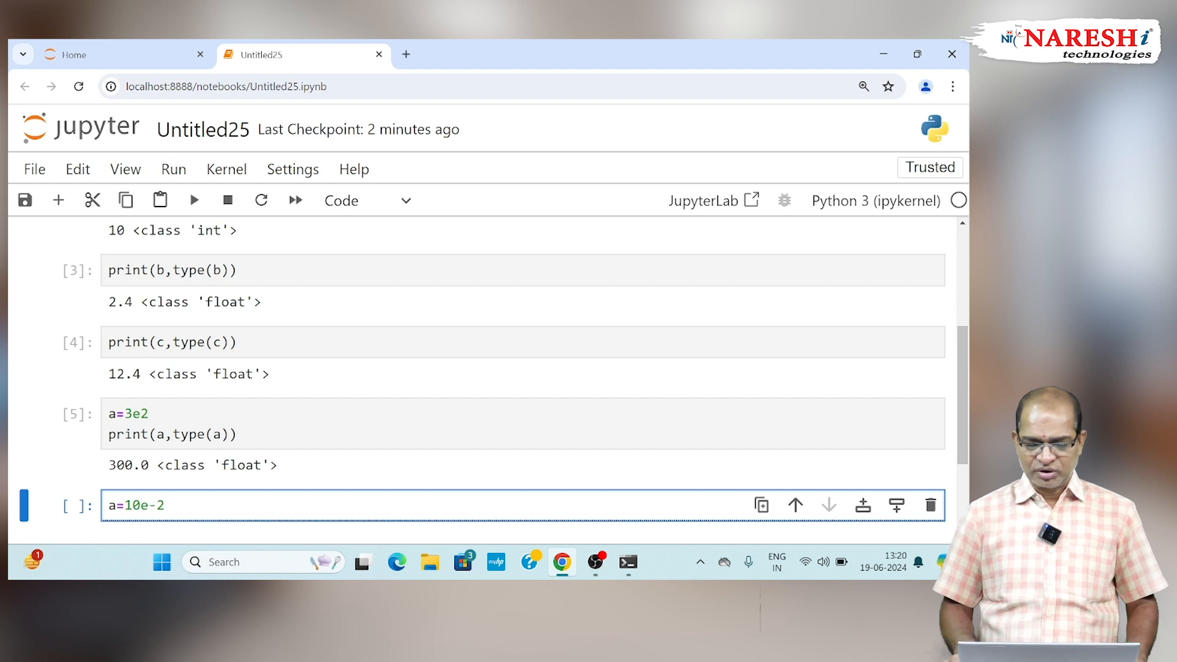
pyautogui.write('print(a')
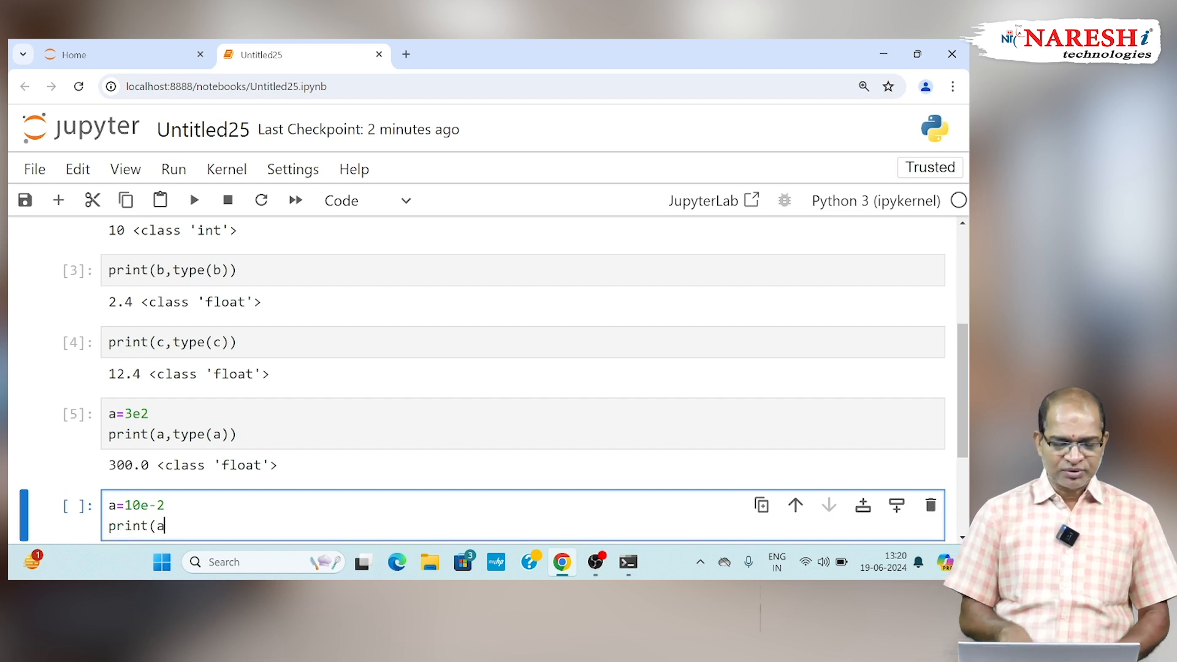
pyautogui.write(',t')
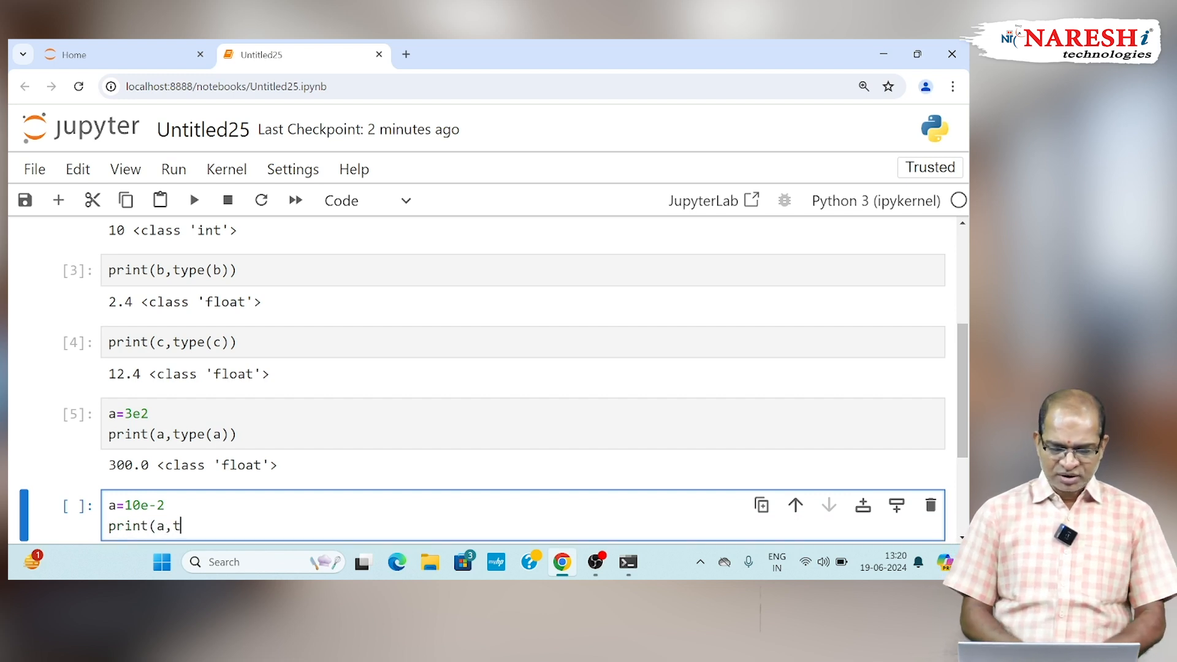
pyautogui.write('ype(a))')
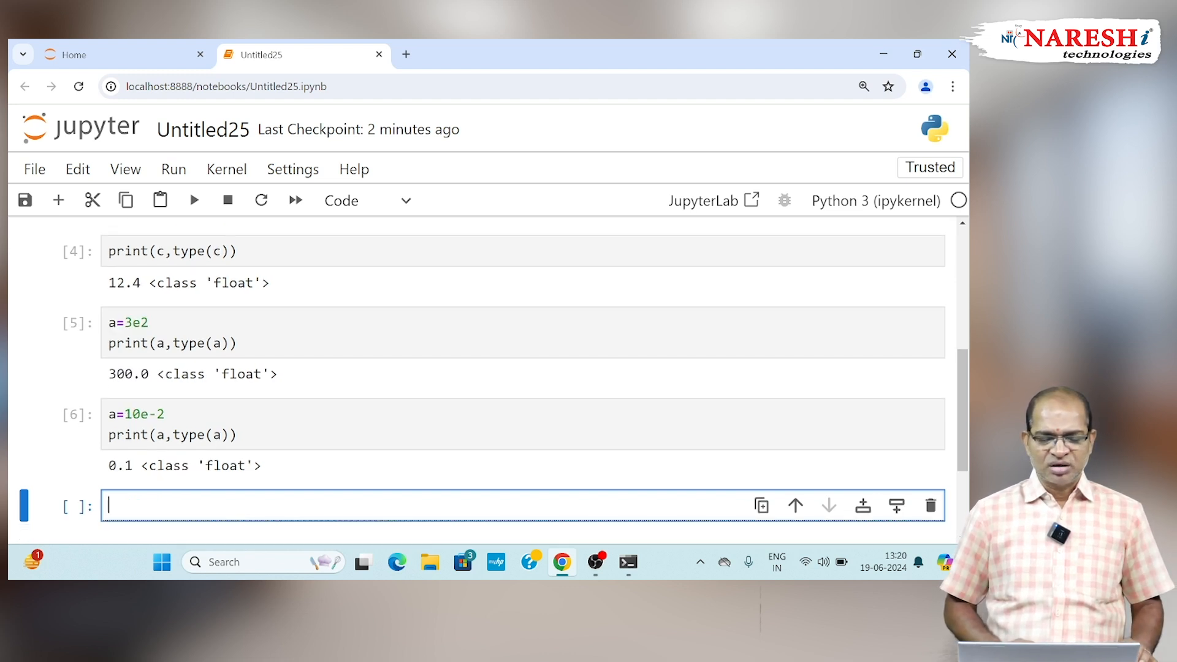
# - Run a very small decimal a=0.000…05 with its type printed, giving 5e-32 <class 'float'>, and highlight the result
pyautogui.write('a=0.00000000000000')
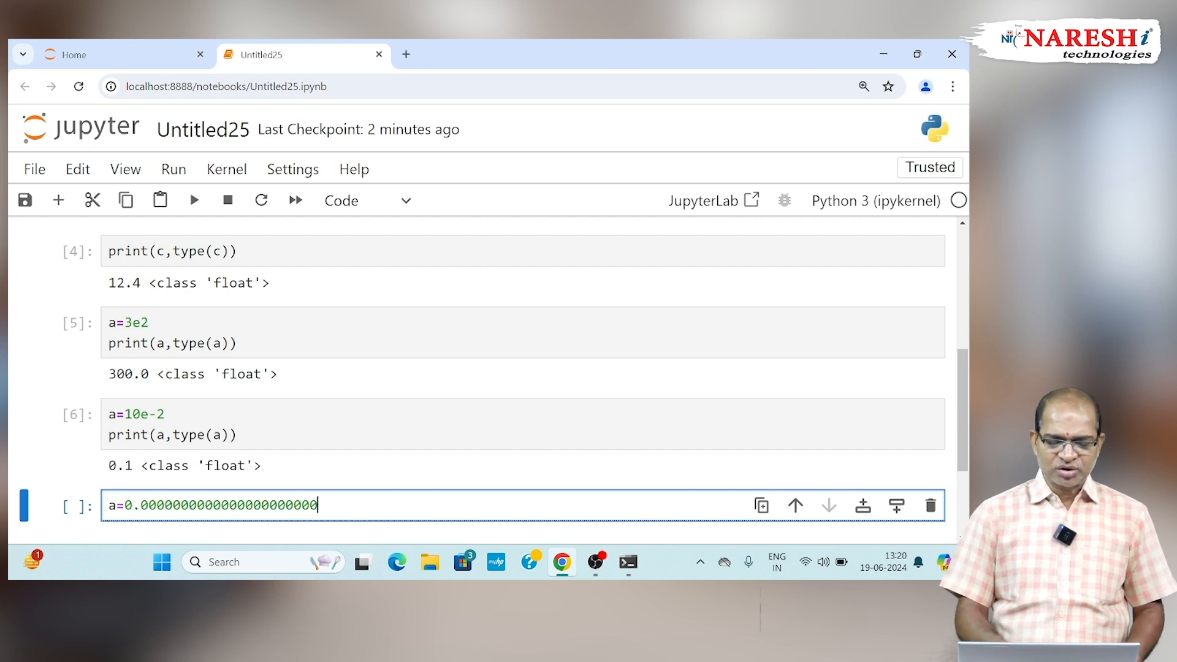
pyautogui.write('000000005')
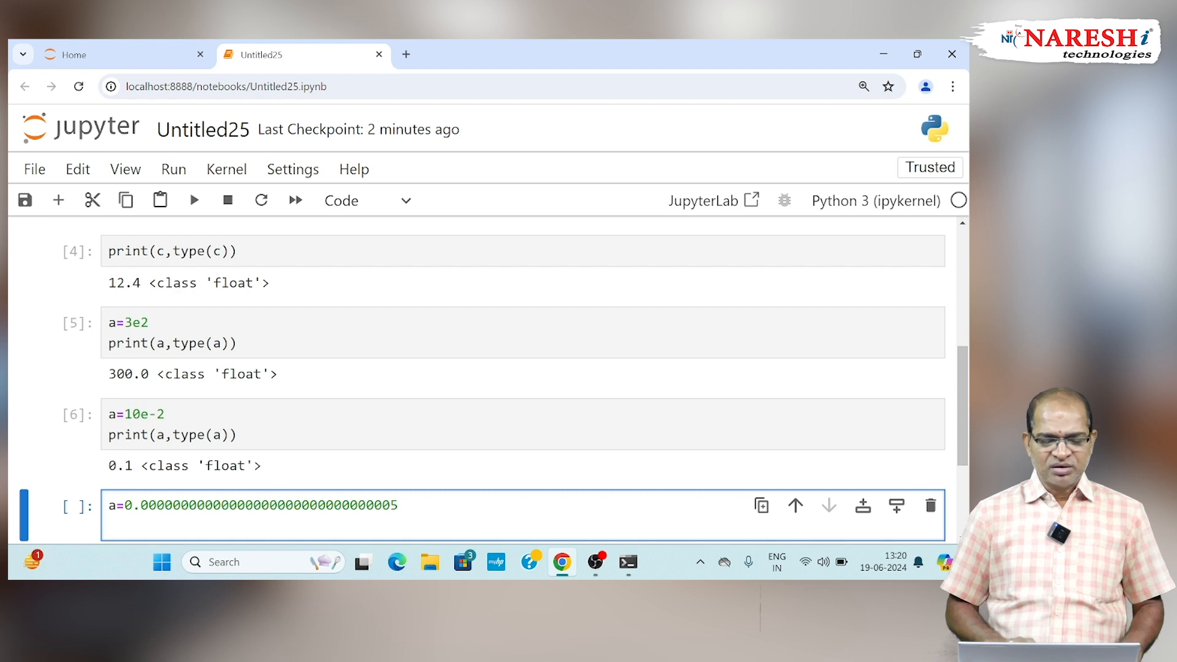
pyautogui.write('pr')
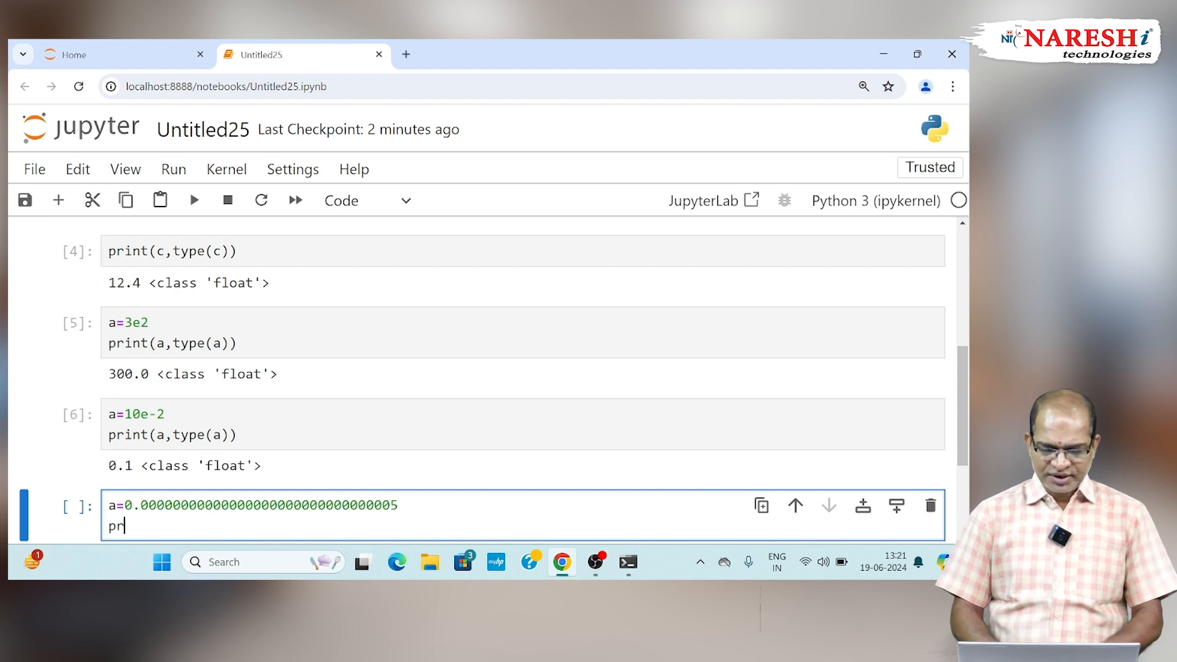
pyautogui.write('int(a')
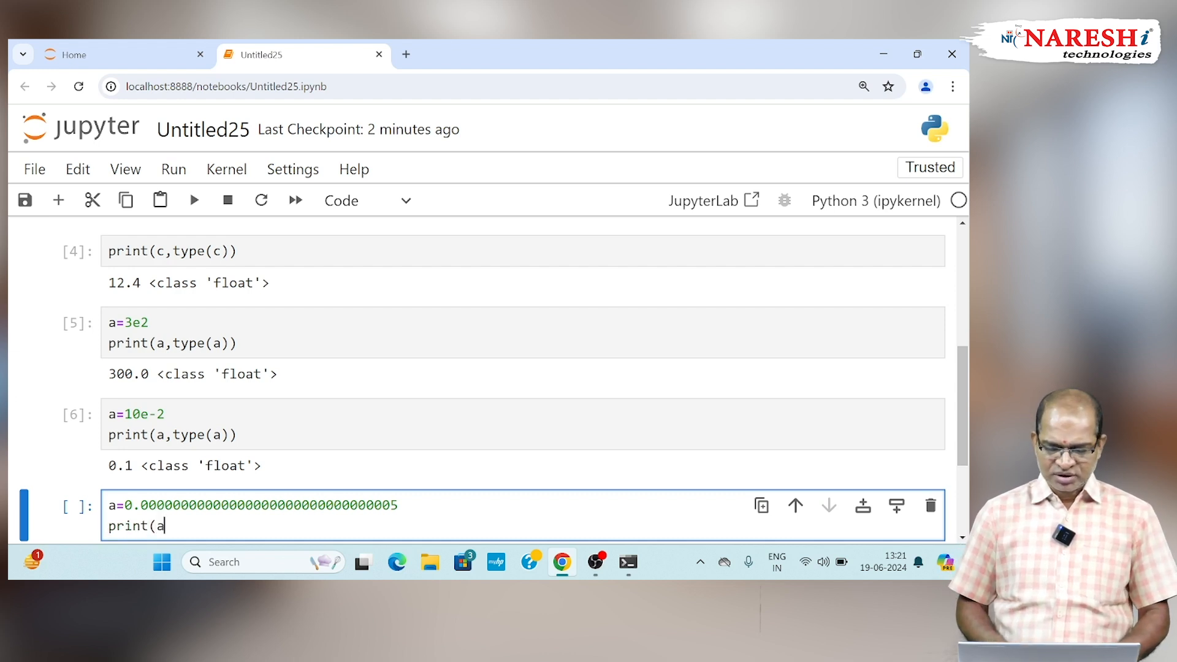
pyautogui.write(',type(a))')
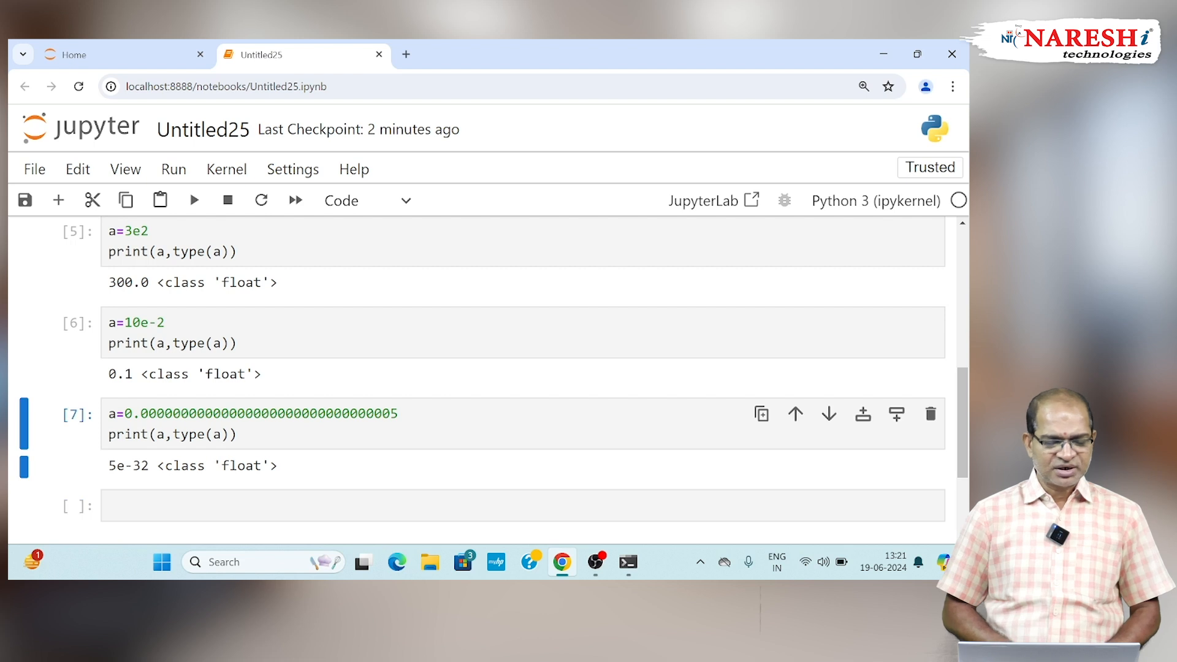
pyautogui.doubleClick(128, 466)
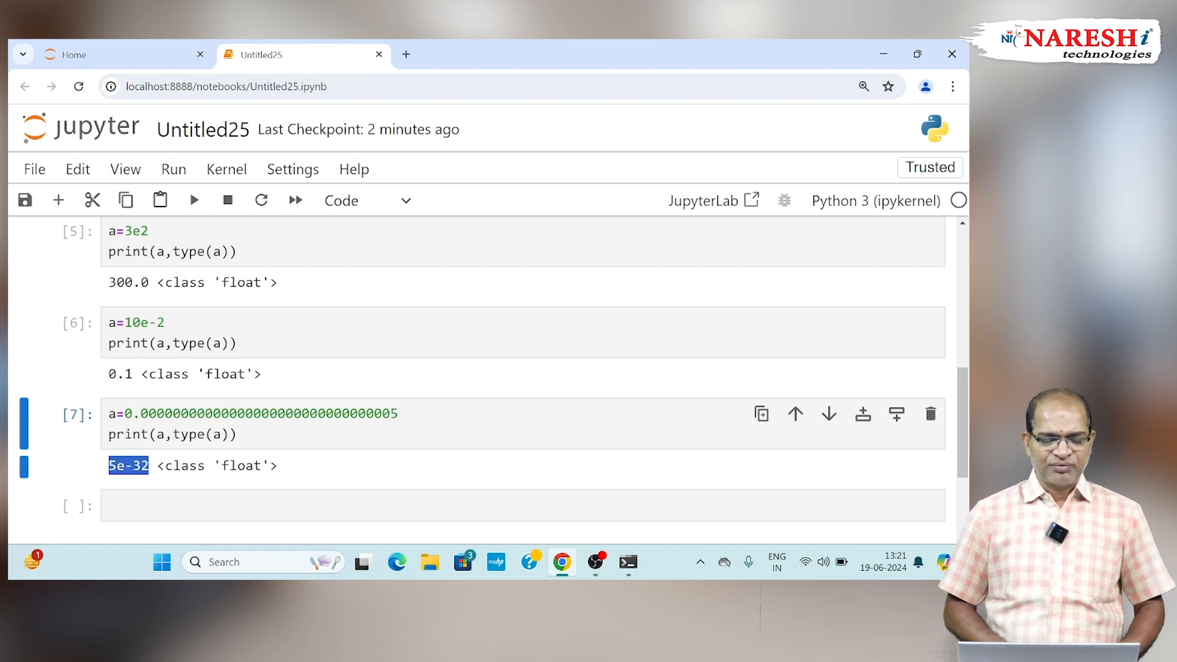
pyautogui.click(308, 465)
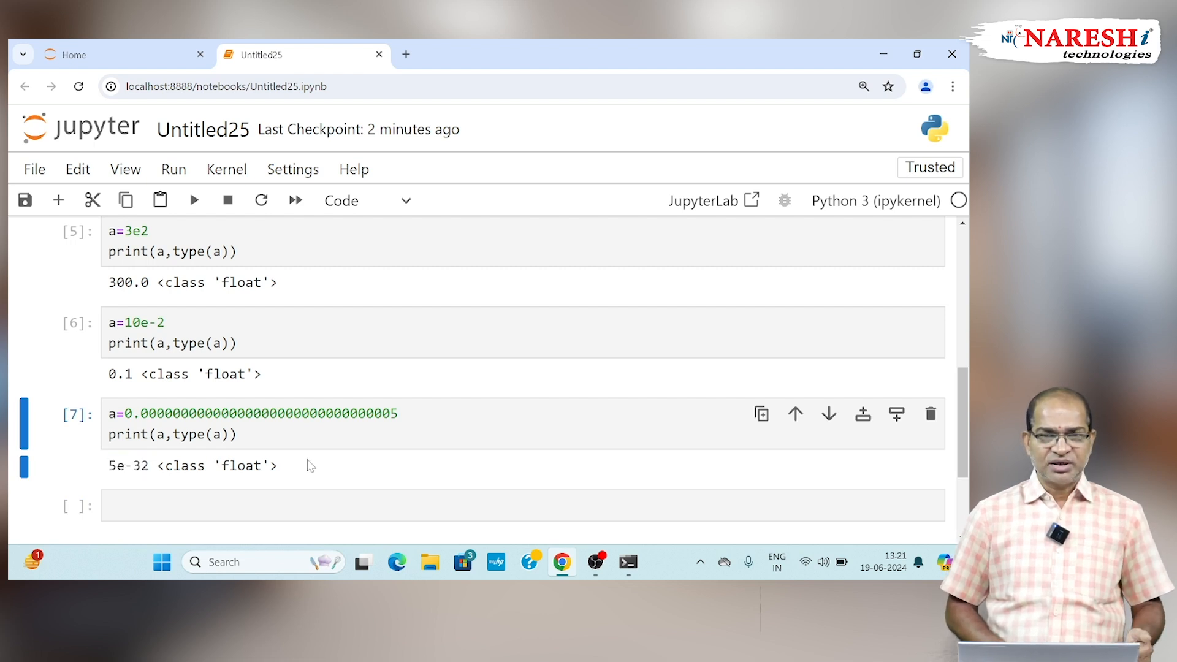
# - Run a=0.00000000000023 with print(a,type(a)), giving 2.3e-13 <class 'float'>
pyautogui.write('a')
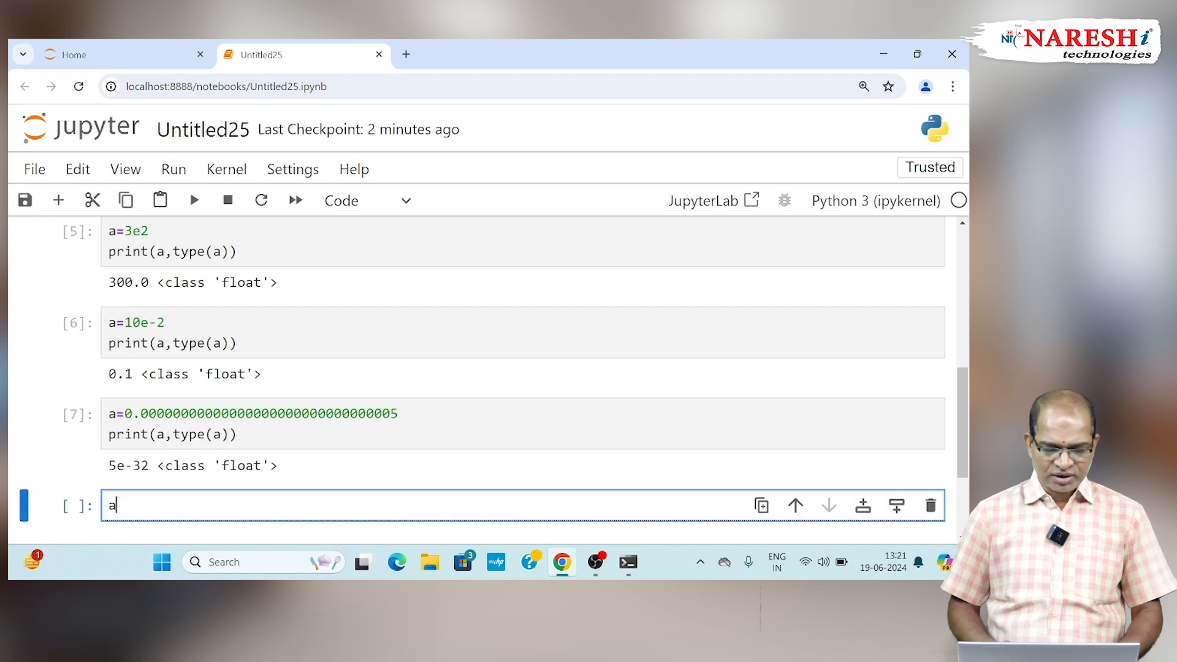
pyautogui.write('=0.')
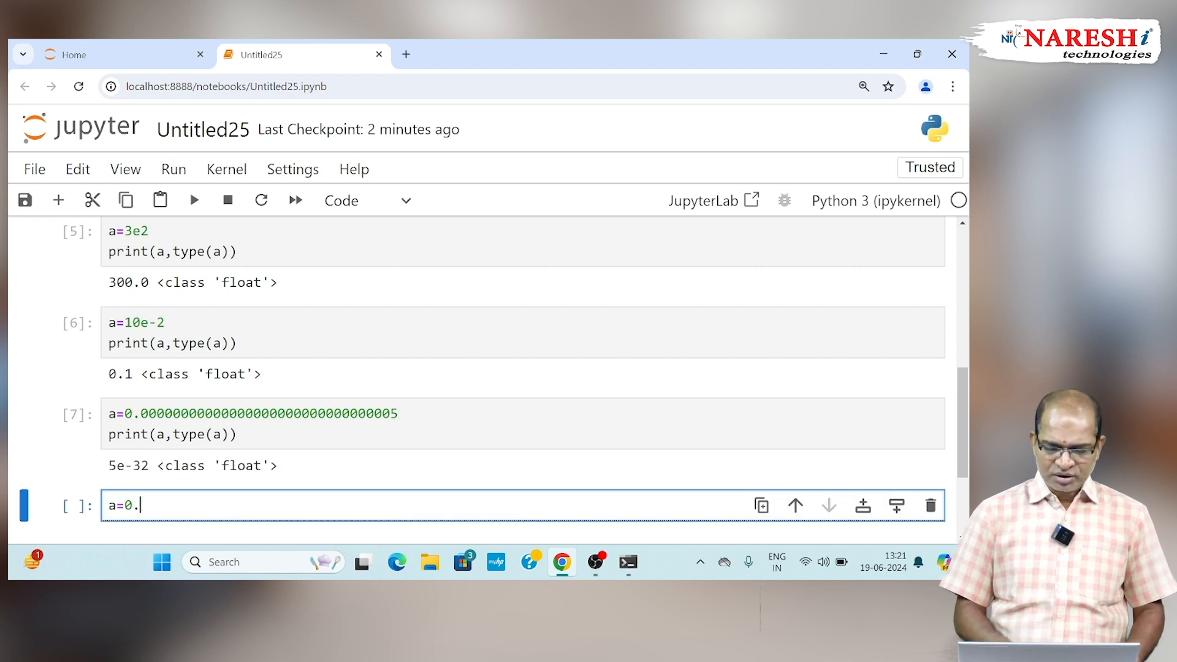
pyautogui.write('00000000000023')
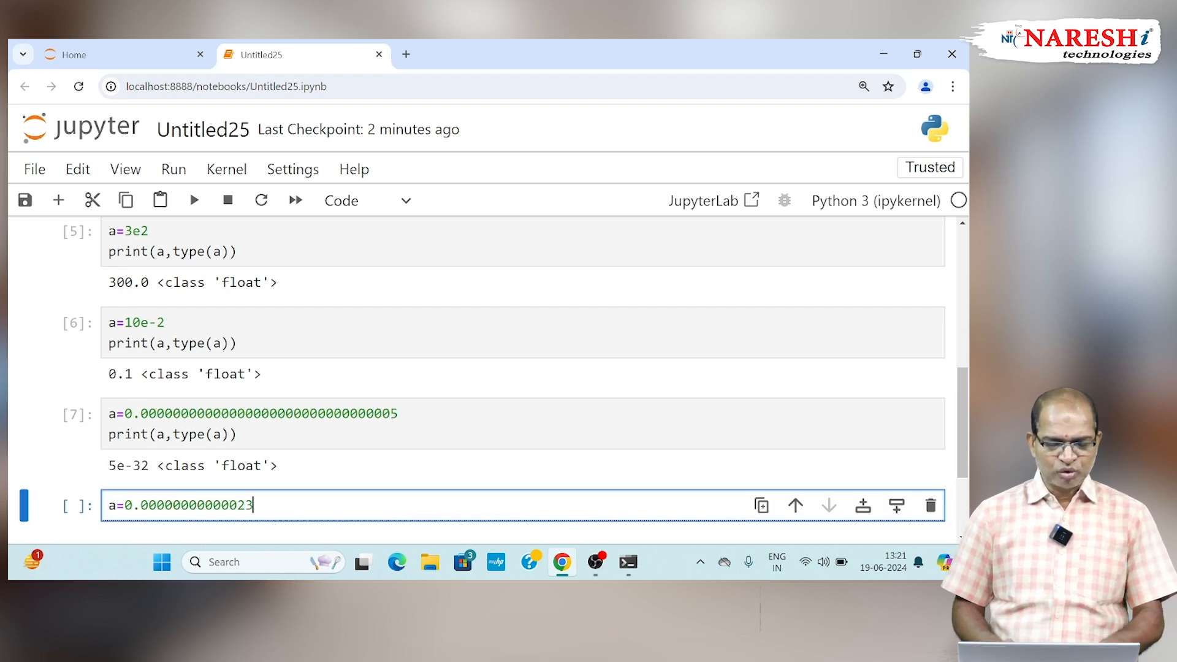
pyautogui.write('print')
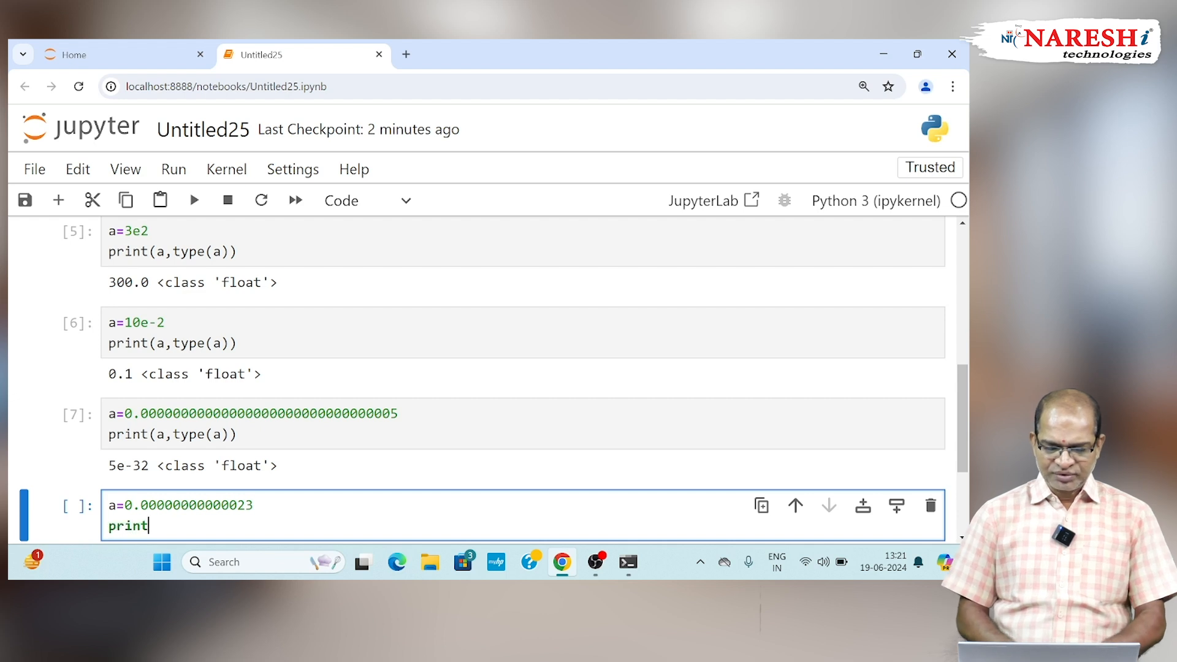
pyautogui.write('(a,type(a')
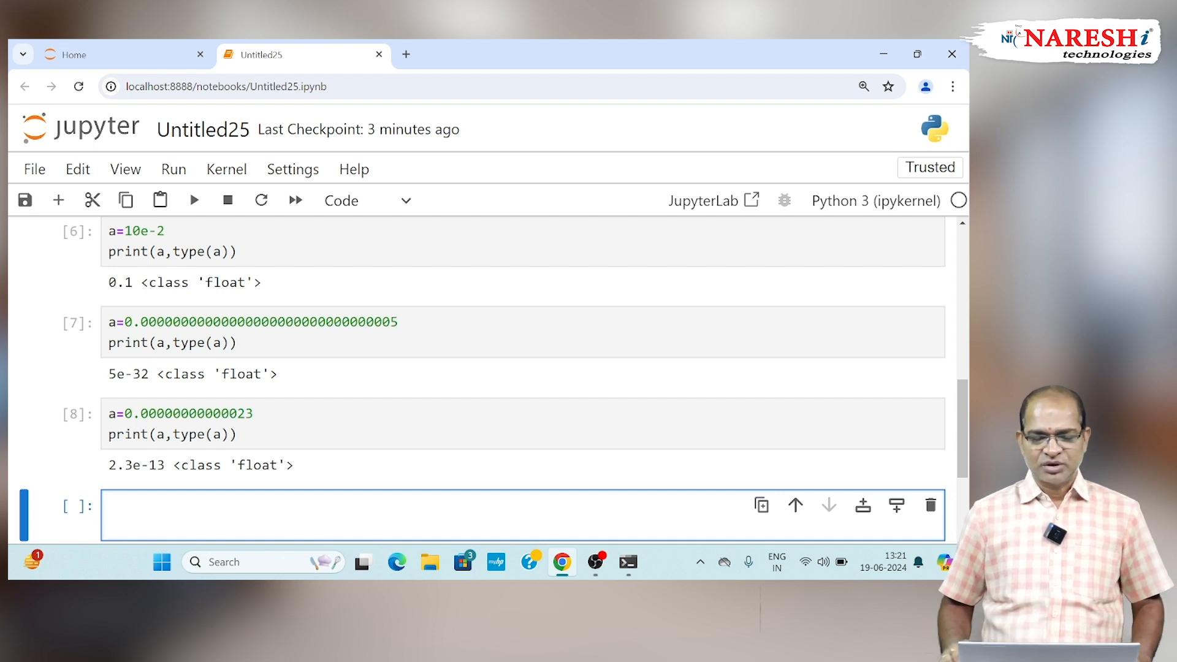
pyautogui.write('a=')
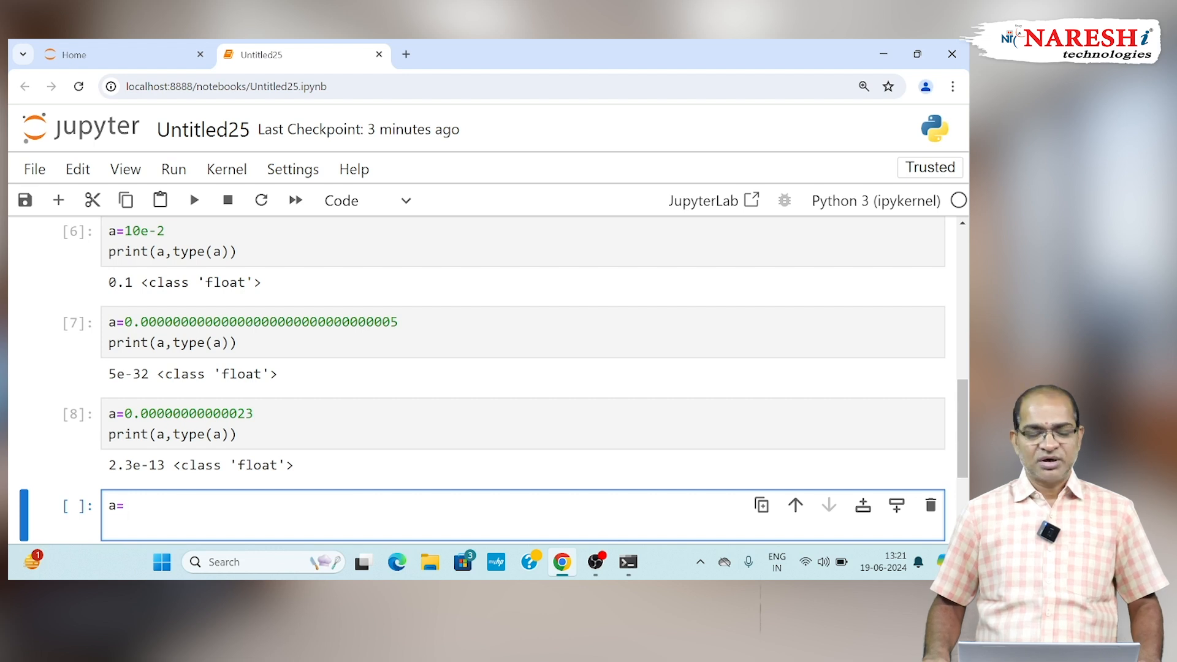
# - Run the binary float attempt a=0b1010.0b1010, which fails with SyntaxError: invalid decimal literal
pyautogui.write('0')
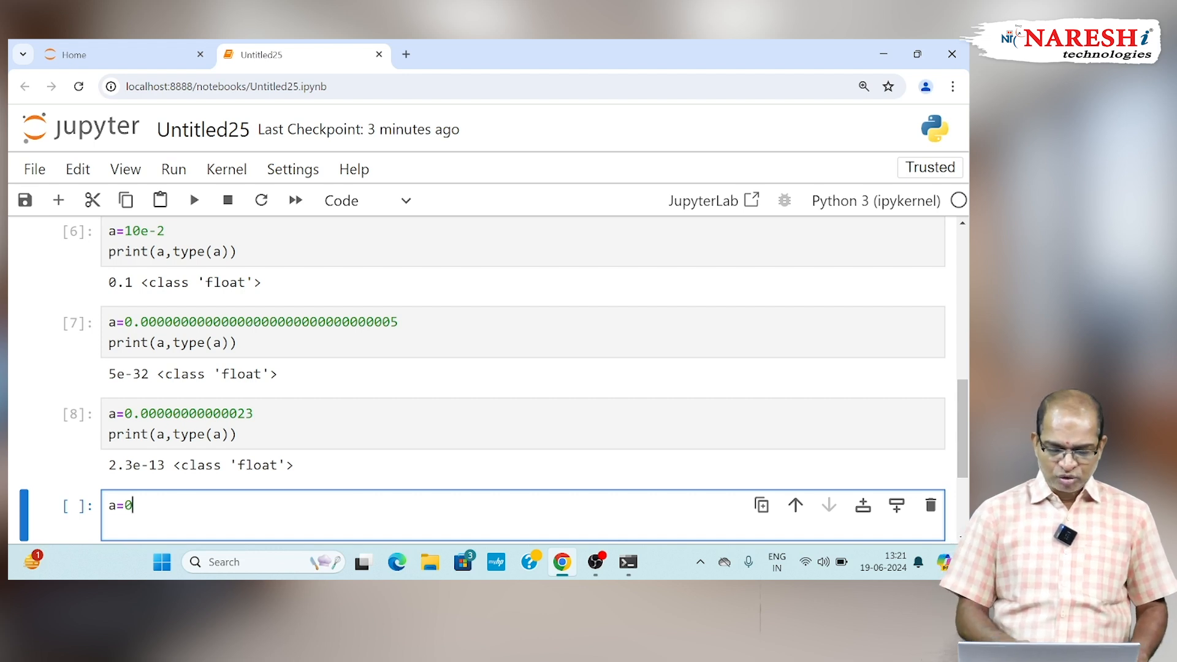
pyautogui.write('b100')
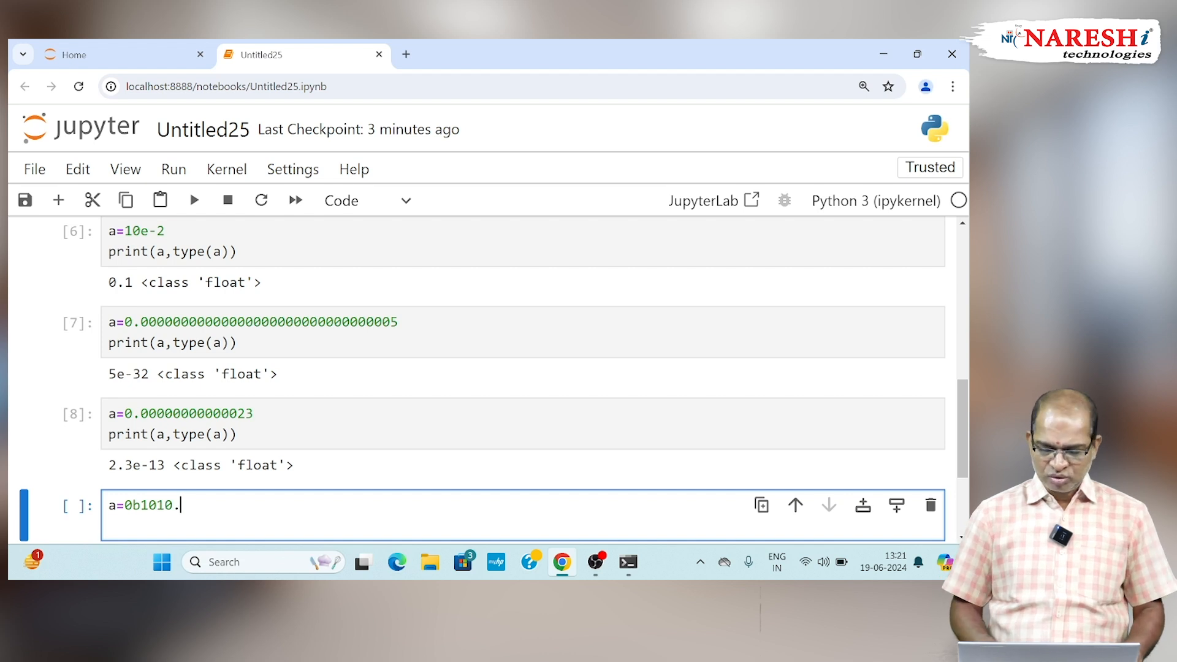
pyautogui.write('0b1010')
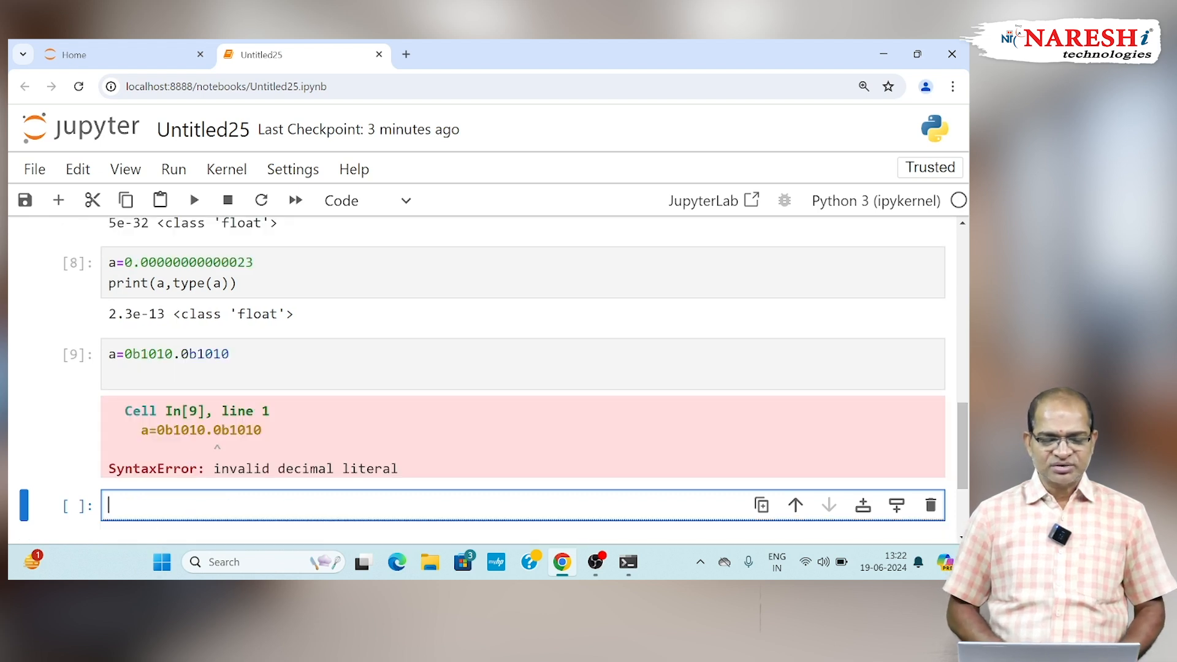
pyautogui.click(180, 353)
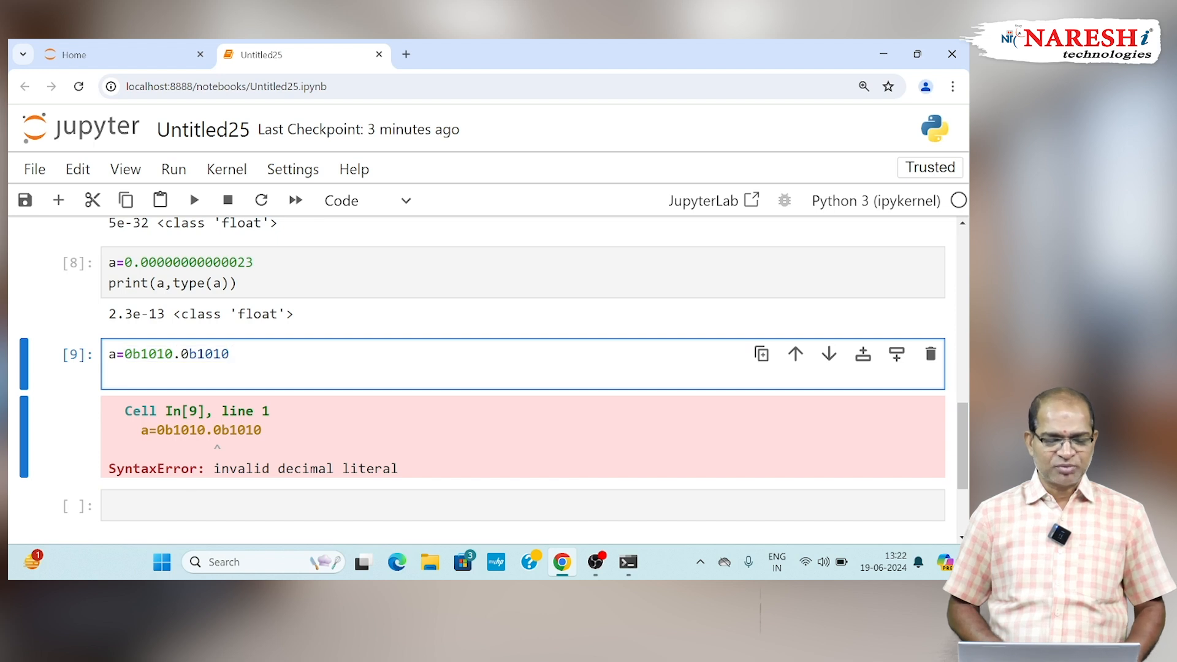
# - Run a=0b1010.0xAC mixing binary and hex, failing with SyntaxError: invalid decimal literal
pyautogui.write('a=0')
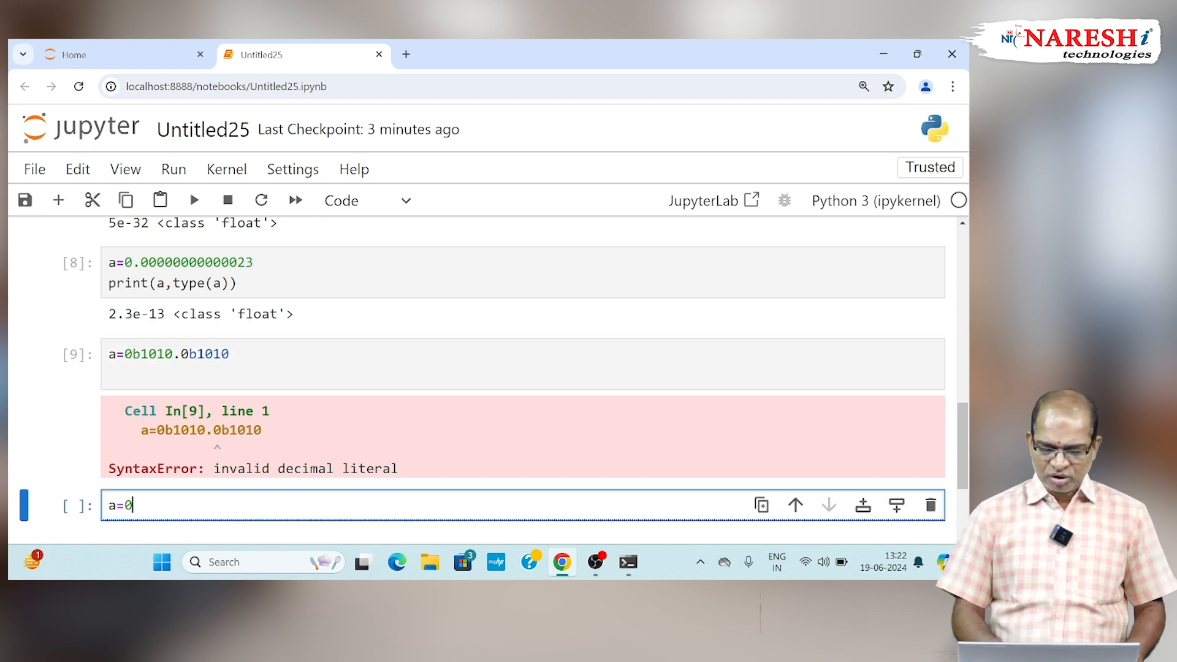
pyautogui.write('b1010')
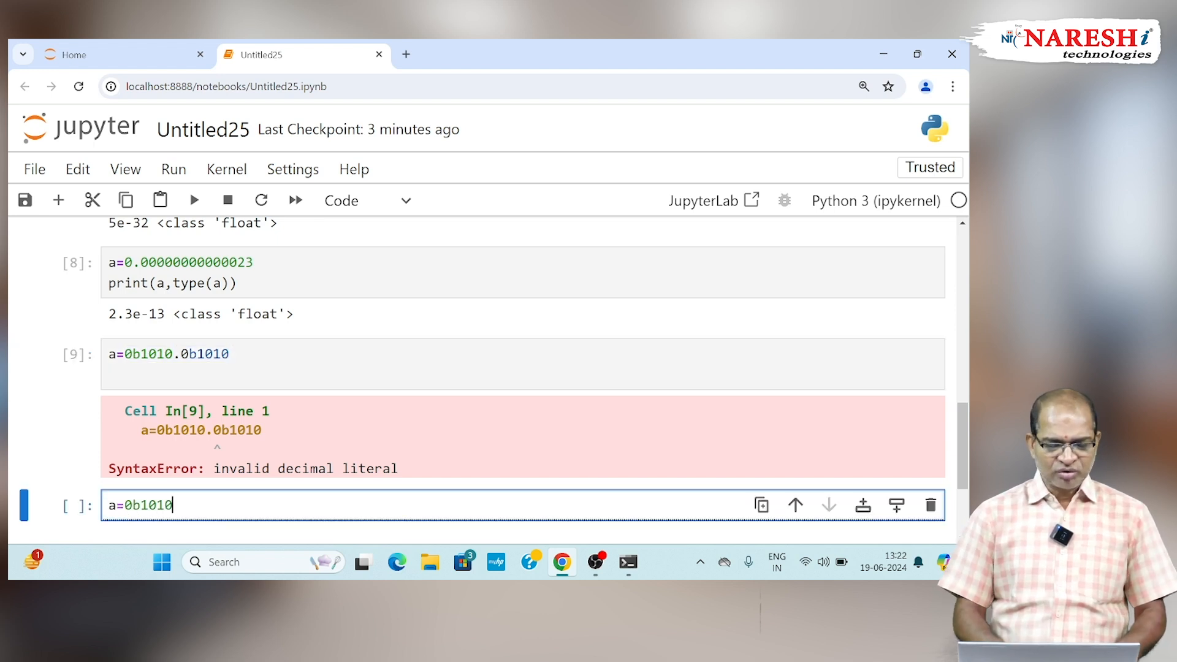
pyautogui.write('.0xAC')
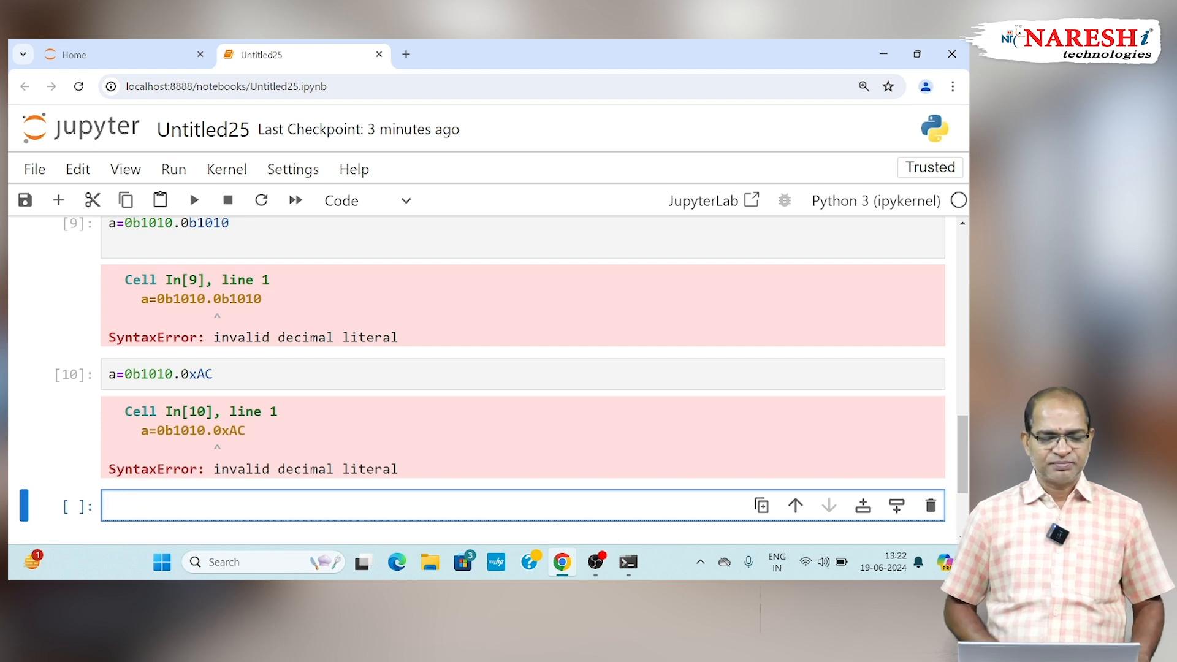
pyautogui.click(300, 505)
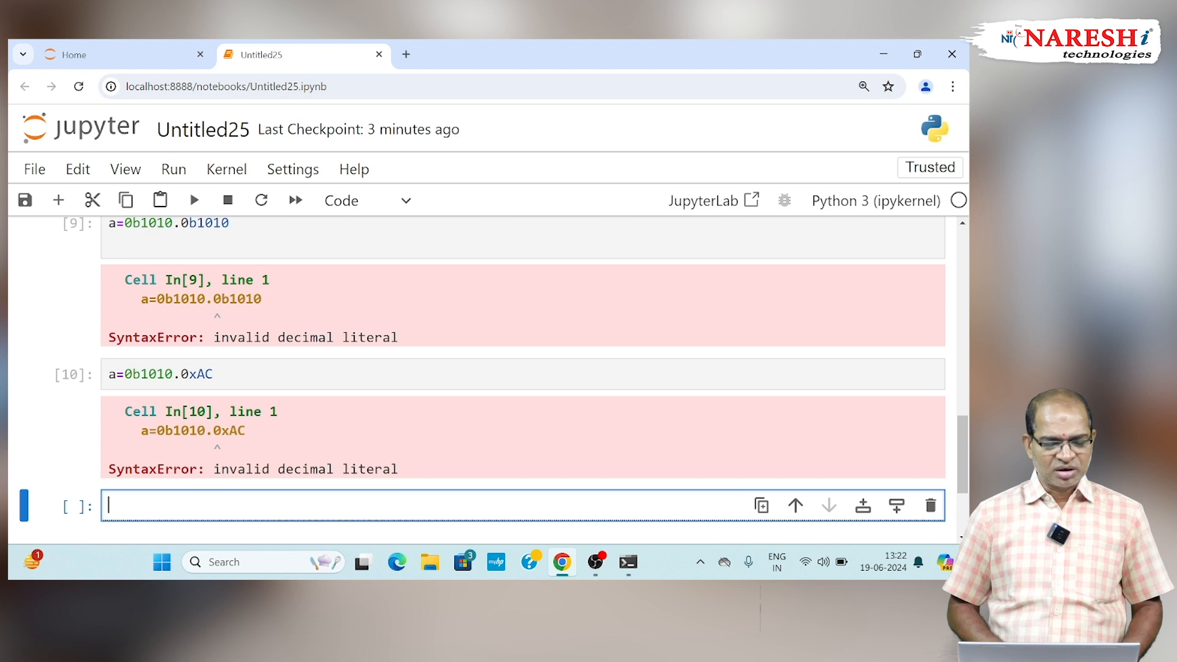
# - Run a=0b1010.0o12 mixing binary and octal, failing with SyntaxError: invalid decimal literal
pyautogui.write('a=0')
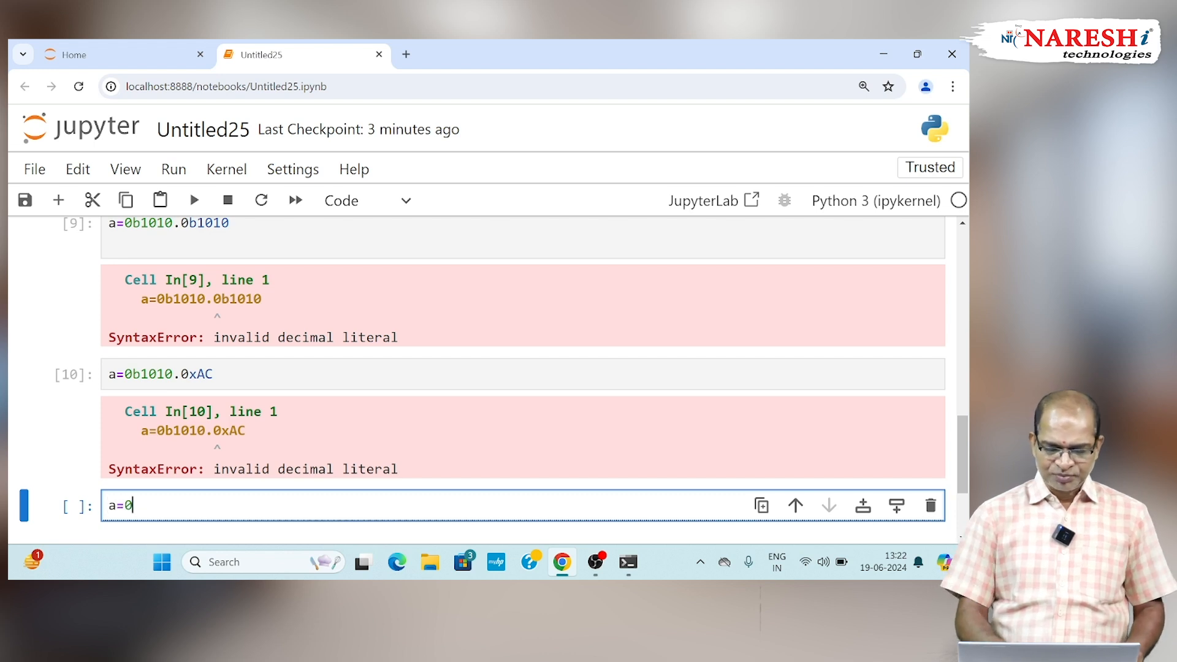
pyautogui.write('b1010.')
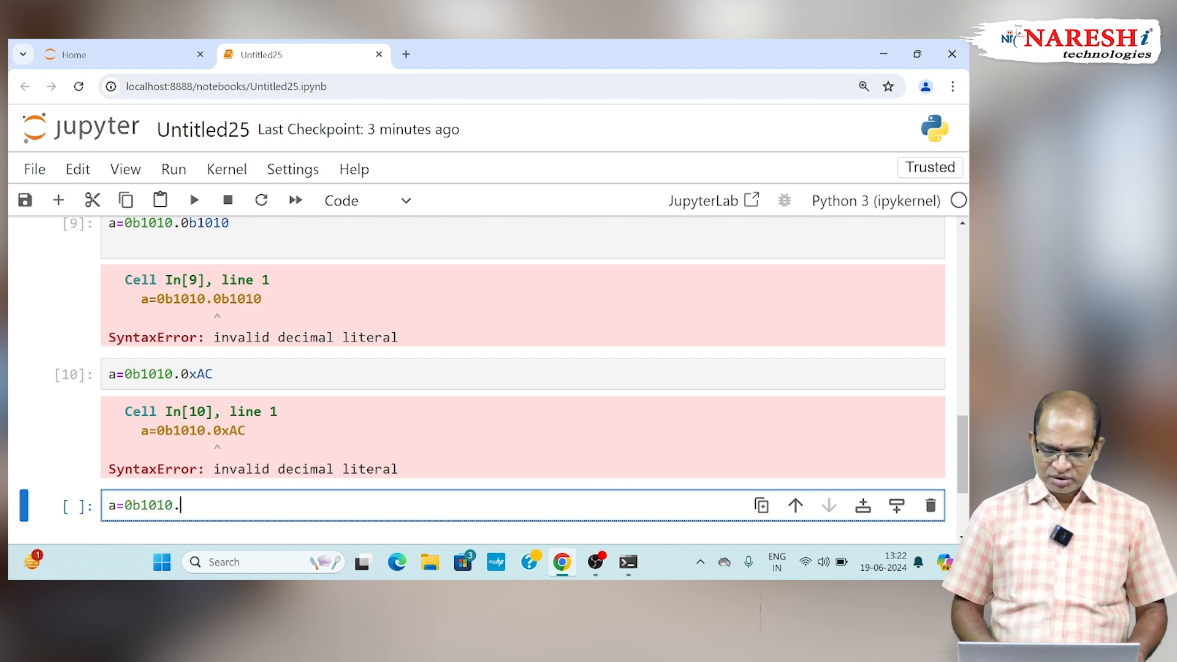
pyautogui.write('0o12')
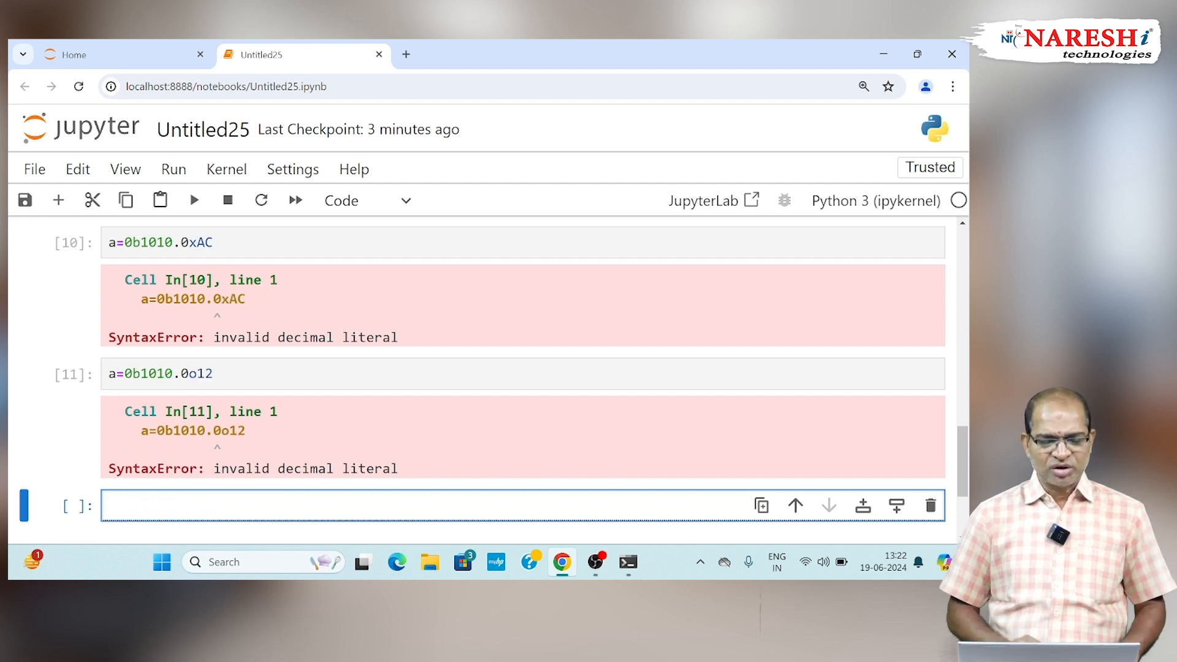
pyautogui.click(109, 504)
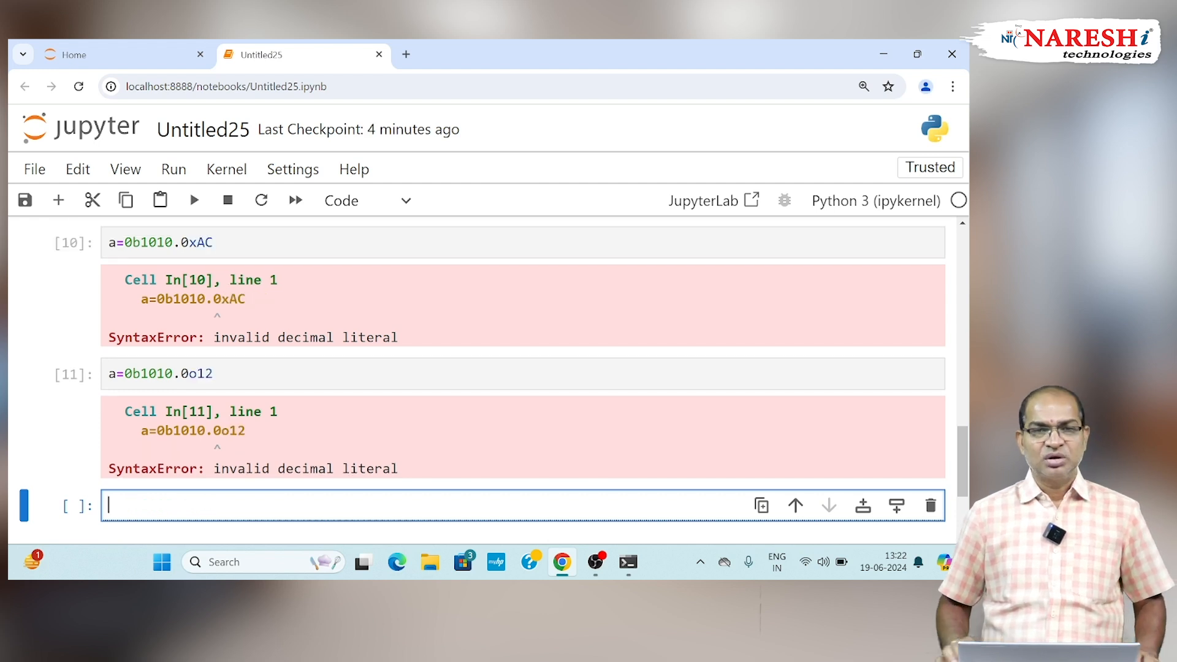